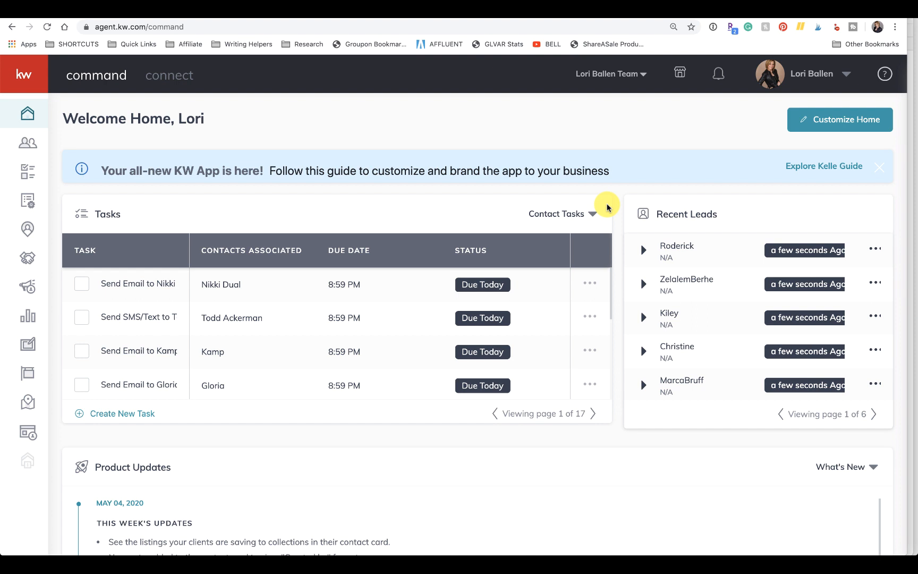
mouse_move(558, 92)
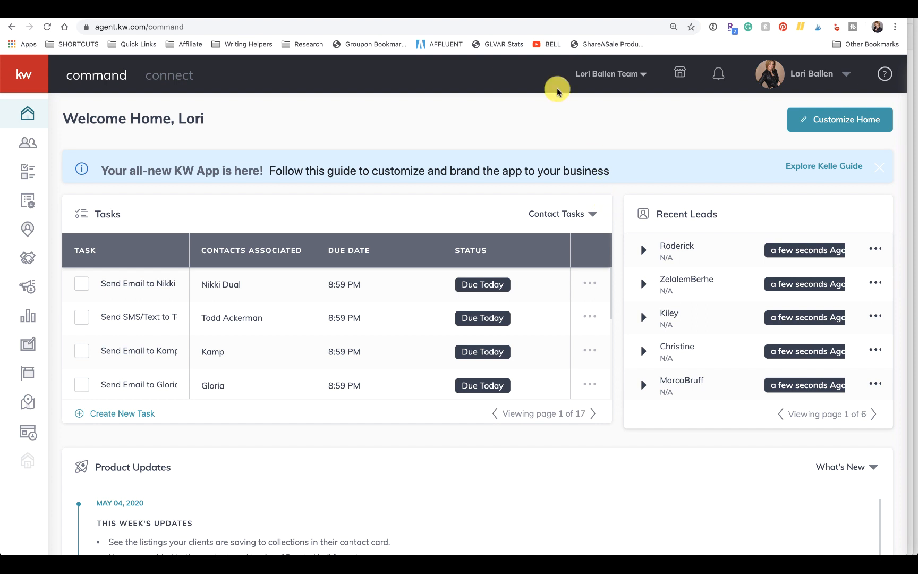
- Switch to the Las Vegas real estate team's Facebook page and scroll past its cover and Learn More button
left_click(136, 26)
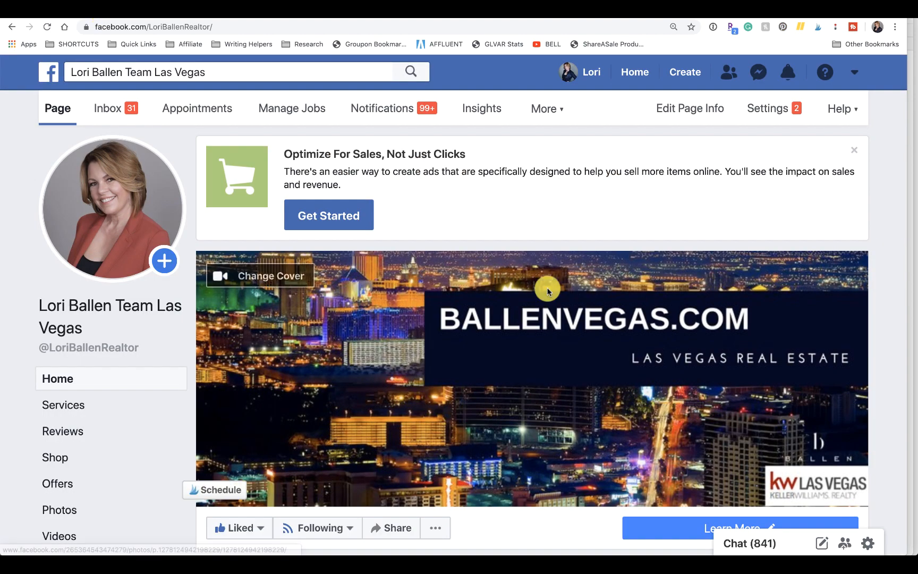
scroll("down", 3)
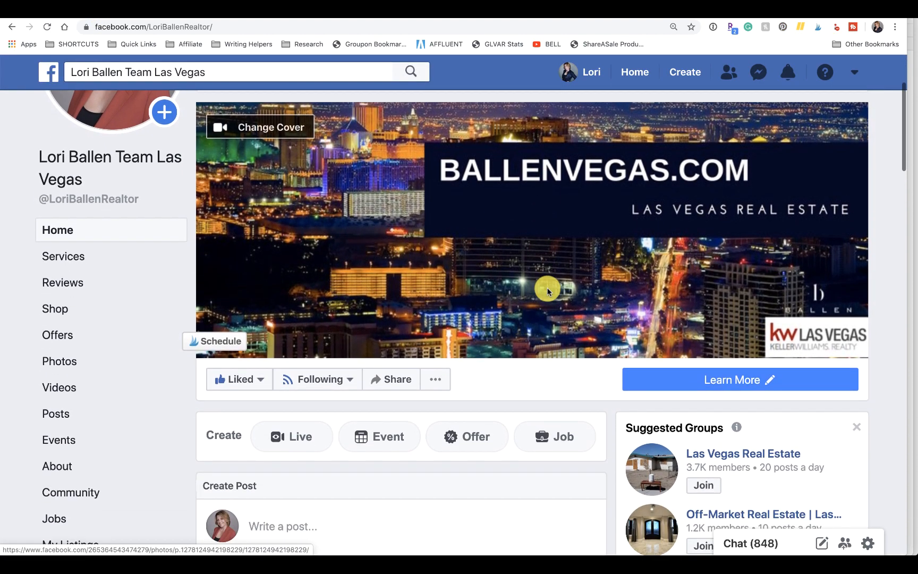
mouse_move(554, 237)
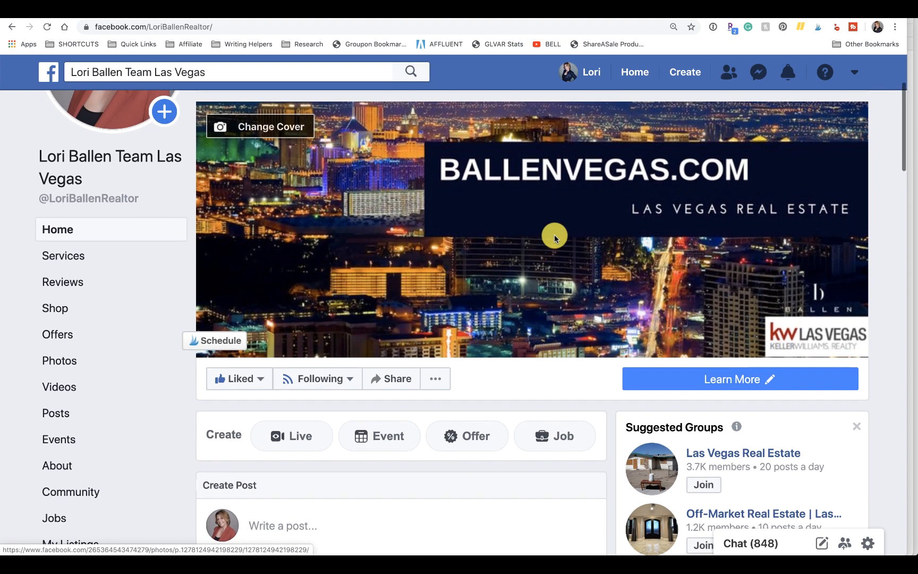
scroll("down", 3)
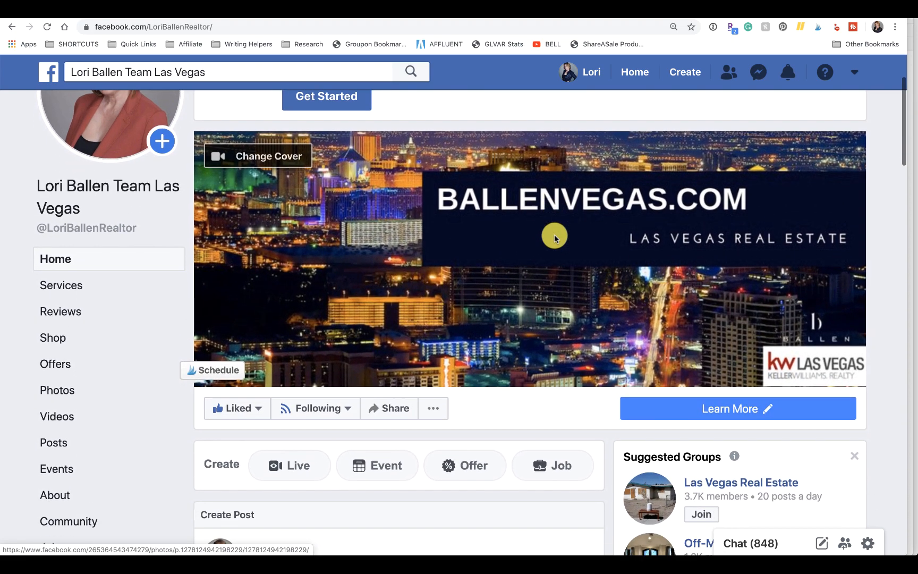
scroll("down", 3)
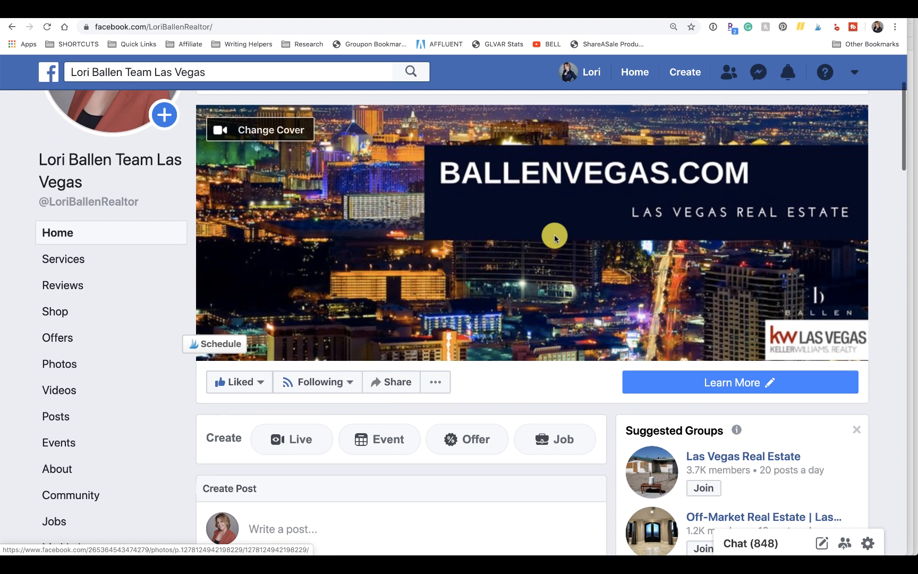
scroll("down", 3)
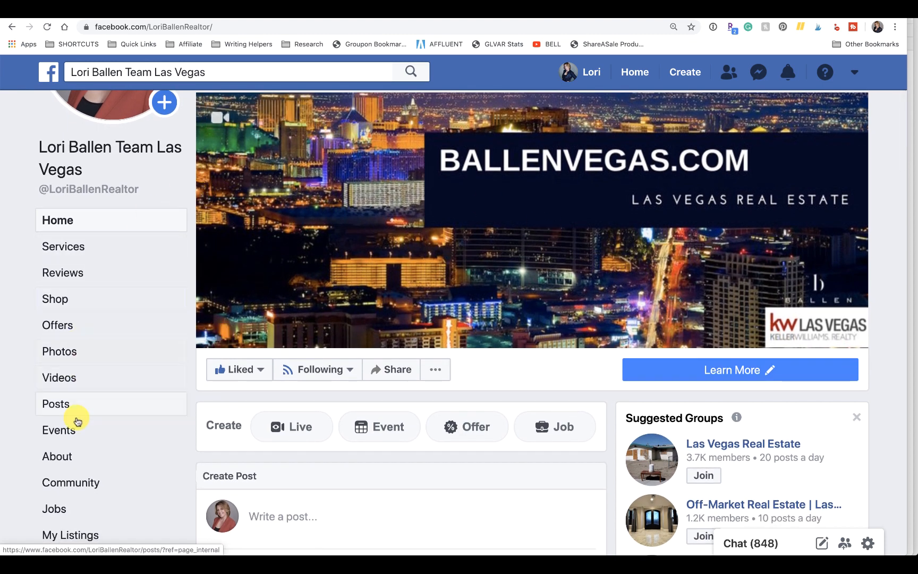
mouse_move(16, 235)
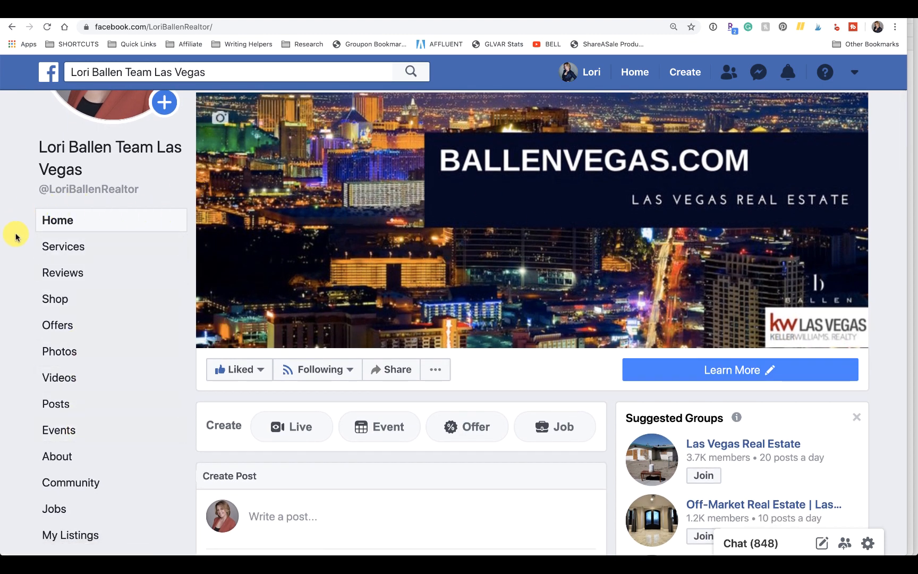
mouse_move(20, 277)
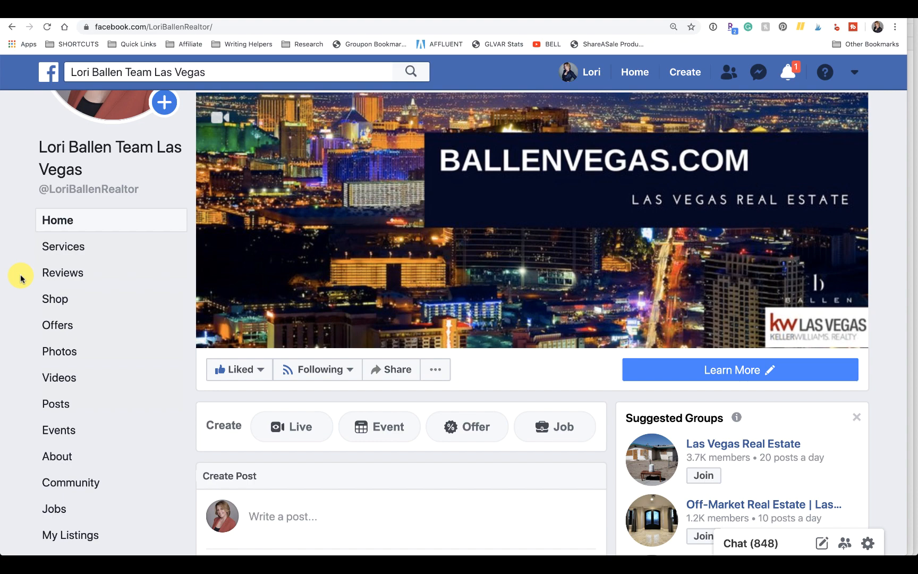
mouse_move(806, 278)
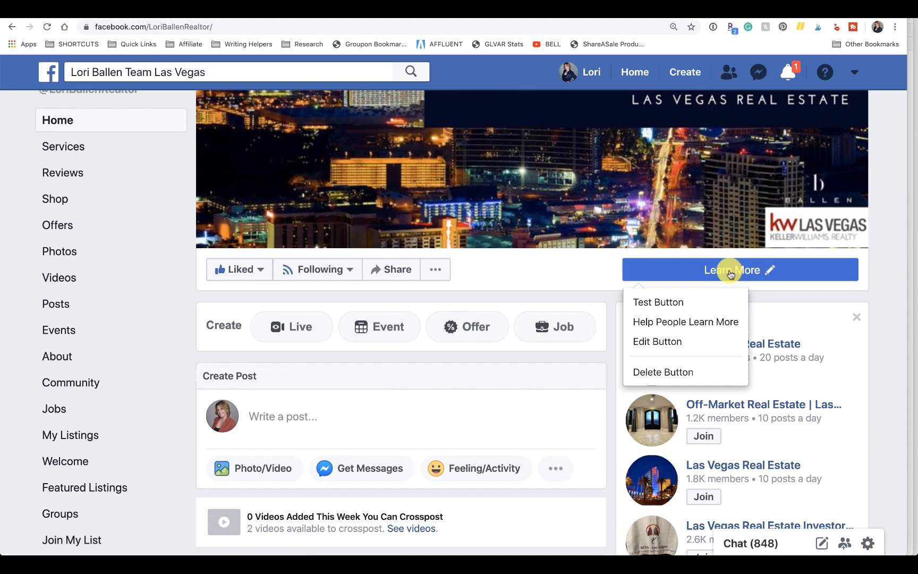
mouse_move(764, 270)
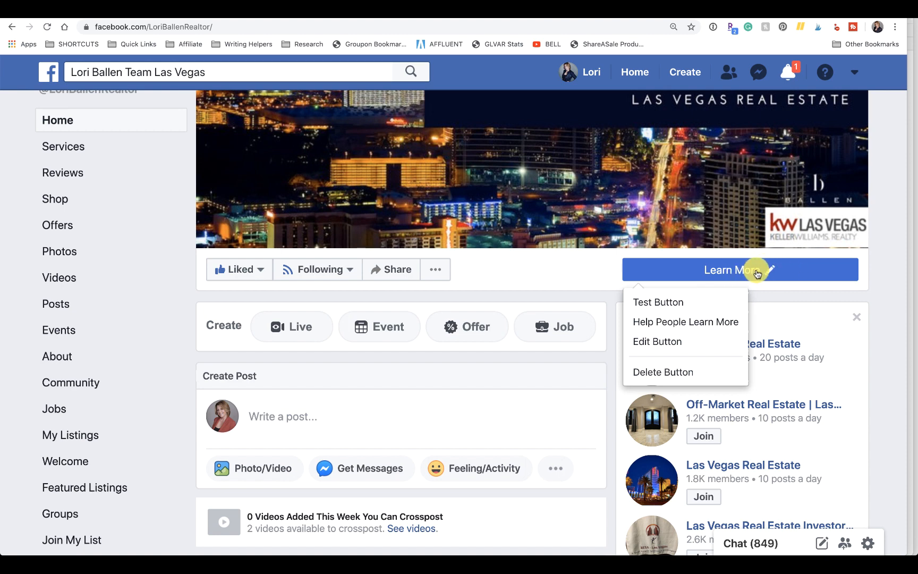
mouse_move(772, 273)
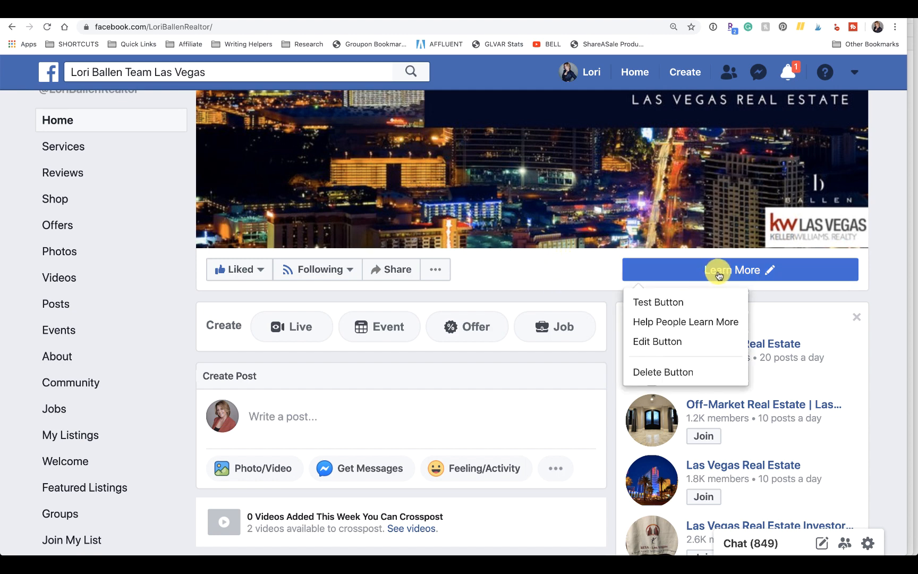
mouse_move(754, 272)
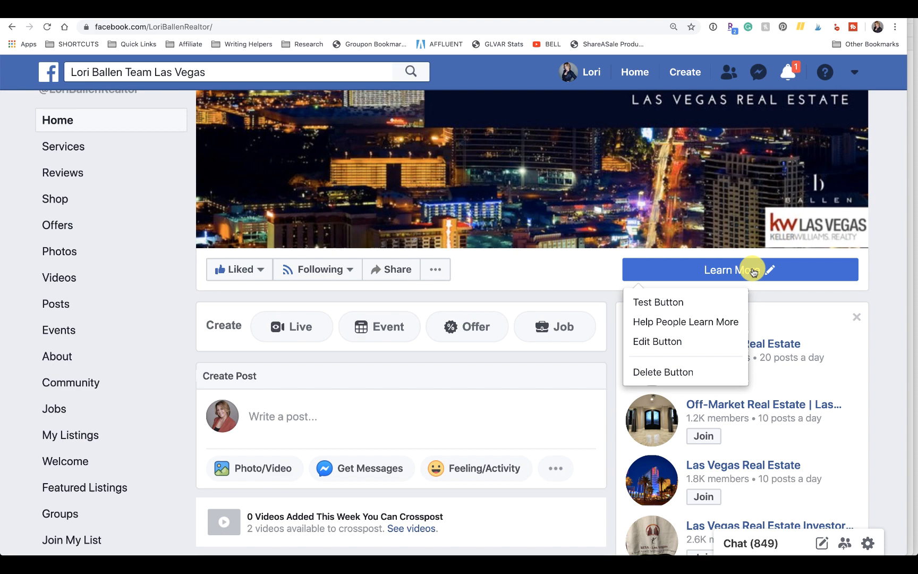
mouse_move(657, 341)
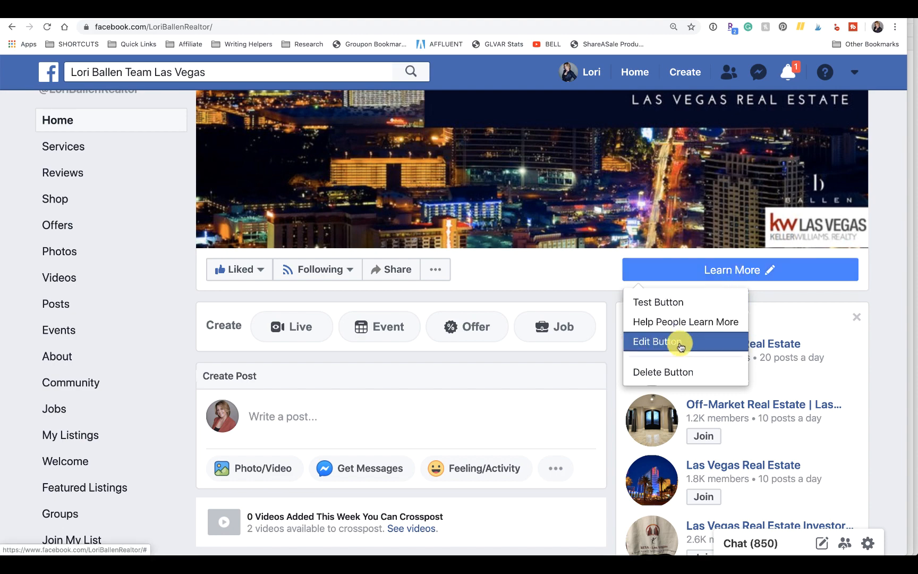
- Edit the page's action button and pick Use App under 'Download your app or play your game'
left_click(656, 341)
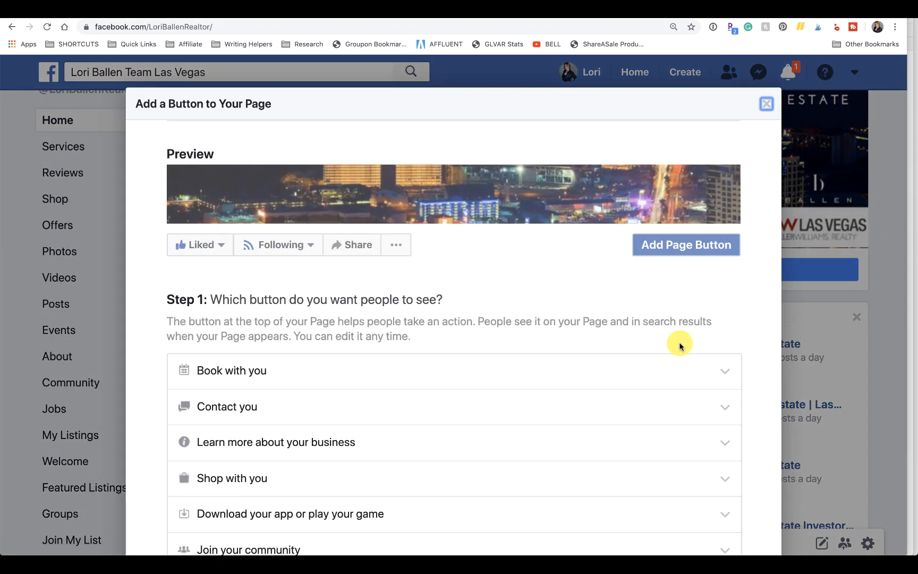
scroll("down", 3)
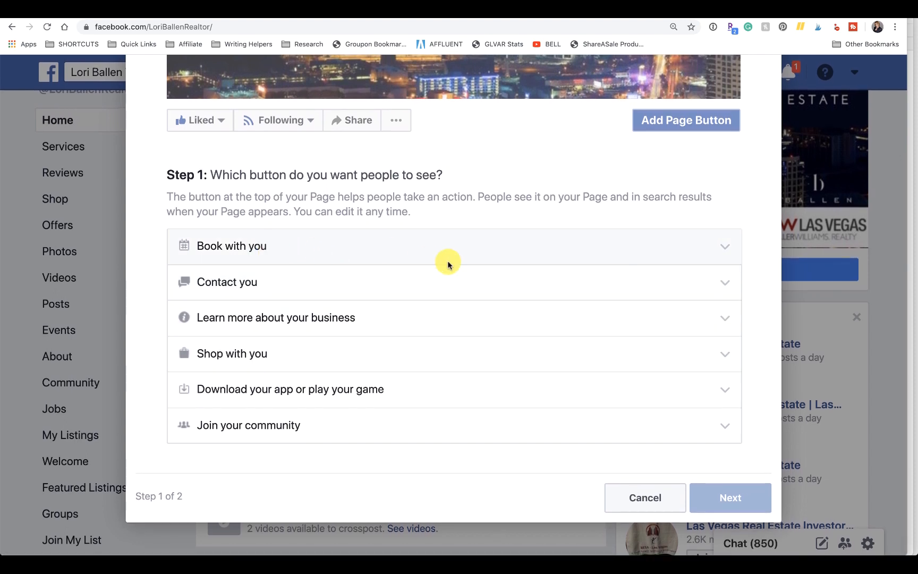
mouse_move(362, 299)
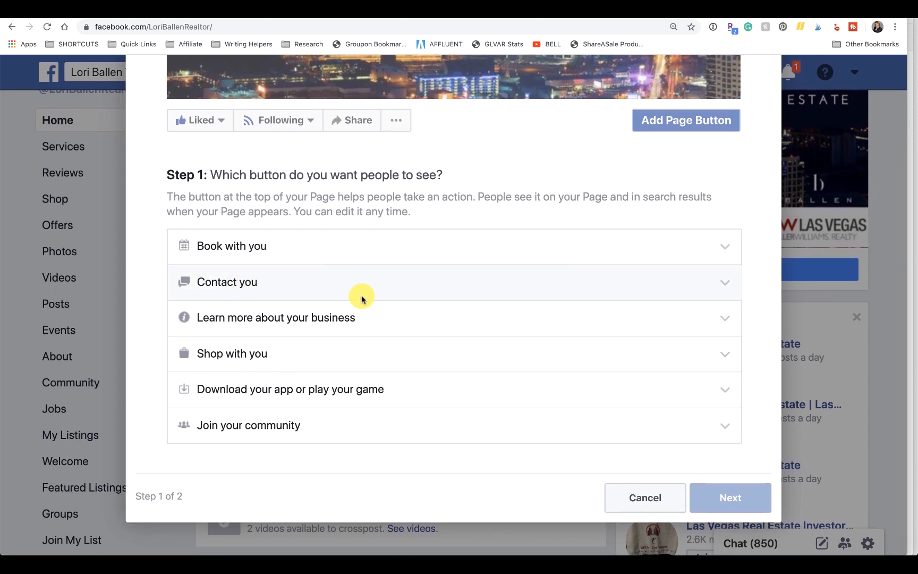
mouse_move(190, 362)
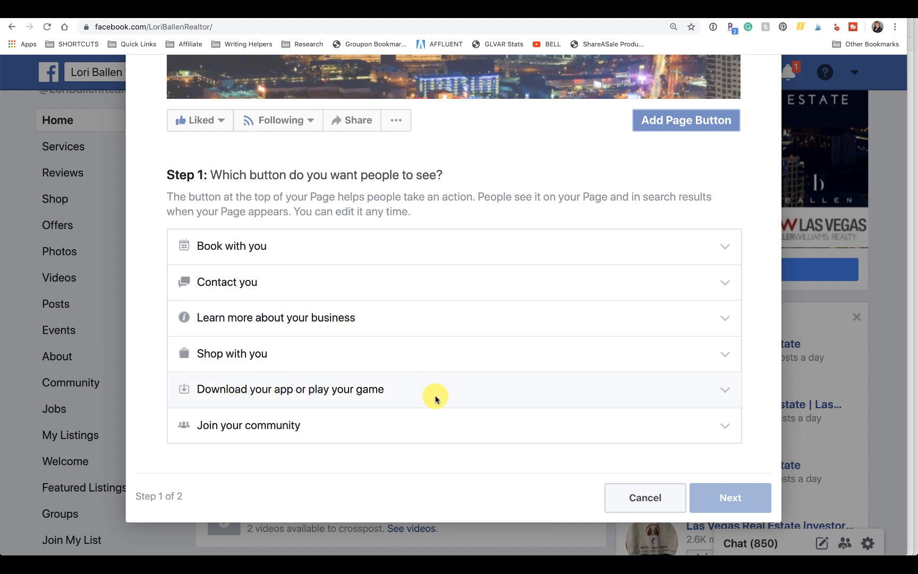
mouse_move(734, 400)
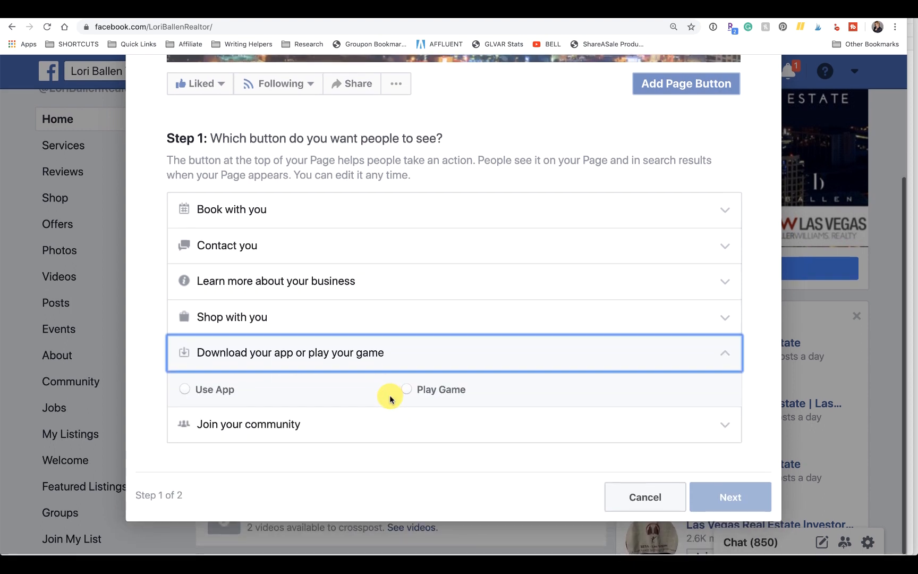
left_click(185, 390)
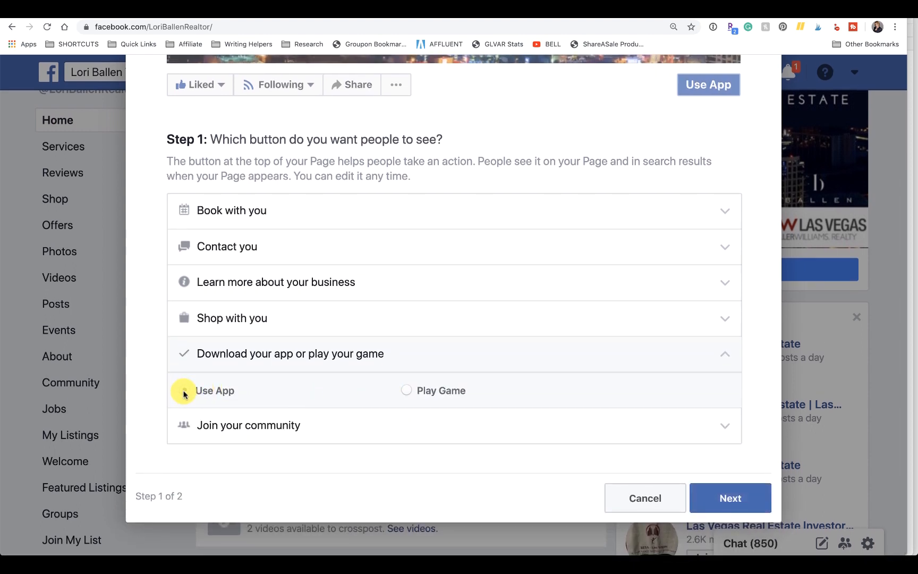
- Continue to Step 2 of the button setup, which offers a Website Link destination
left_click(730, 497)
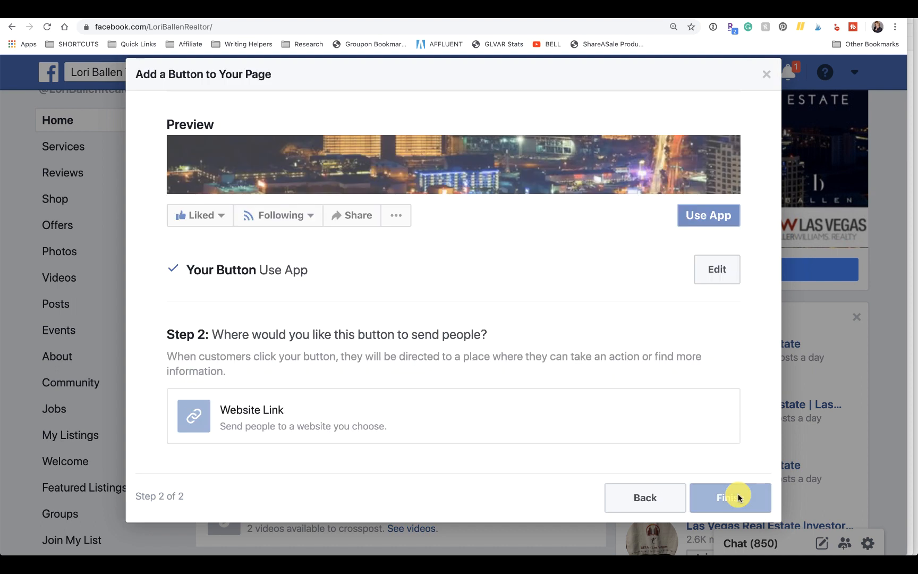
mouse_move(526, 447)
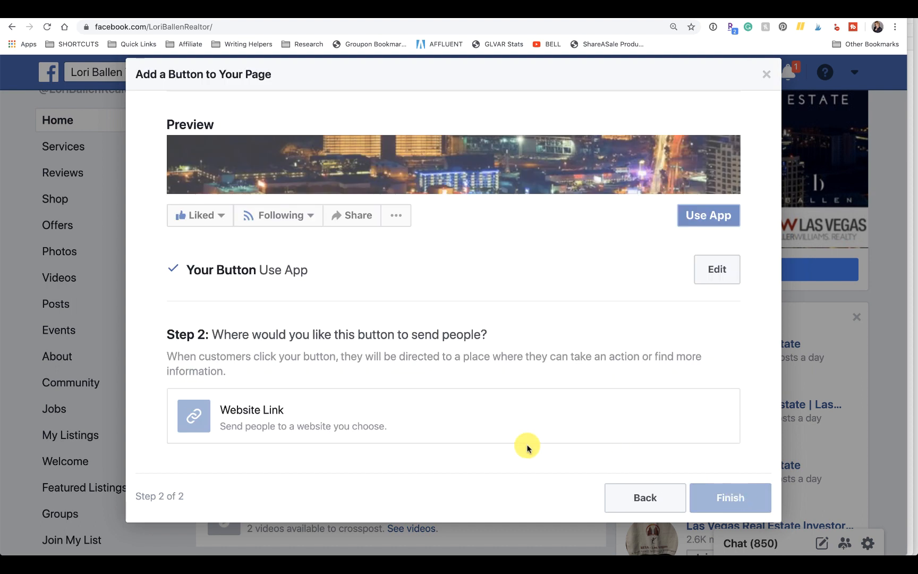
mouse_move(345, 365)
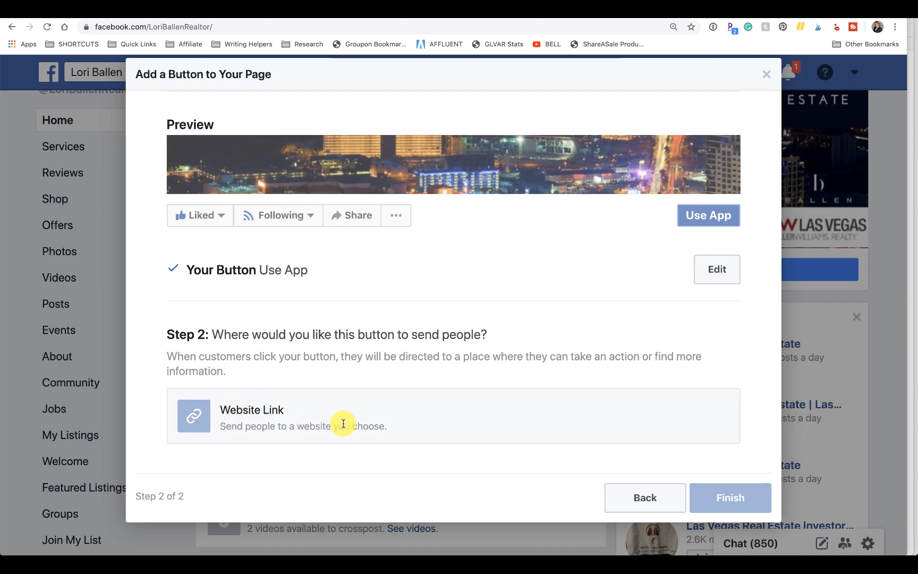
mouse_move(343, 391)
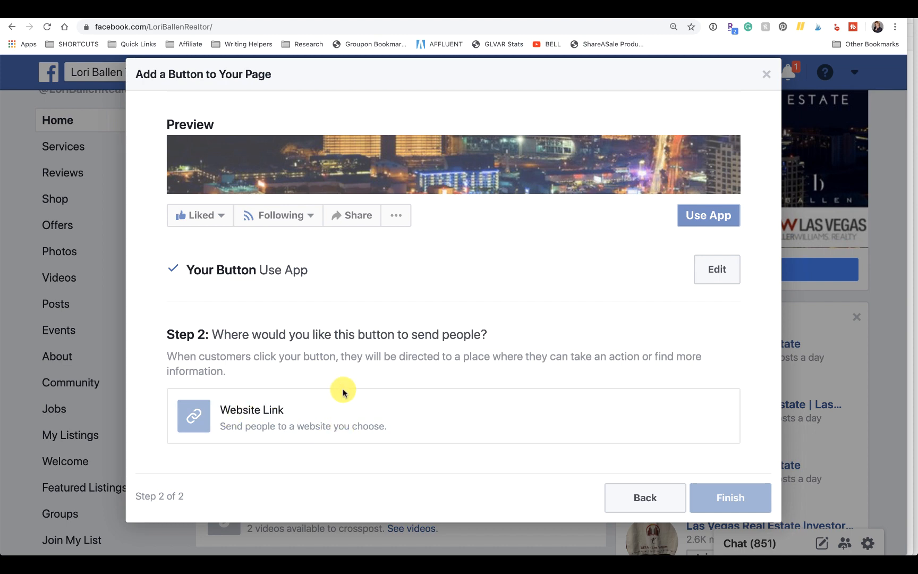
mouse_move(367, 354)
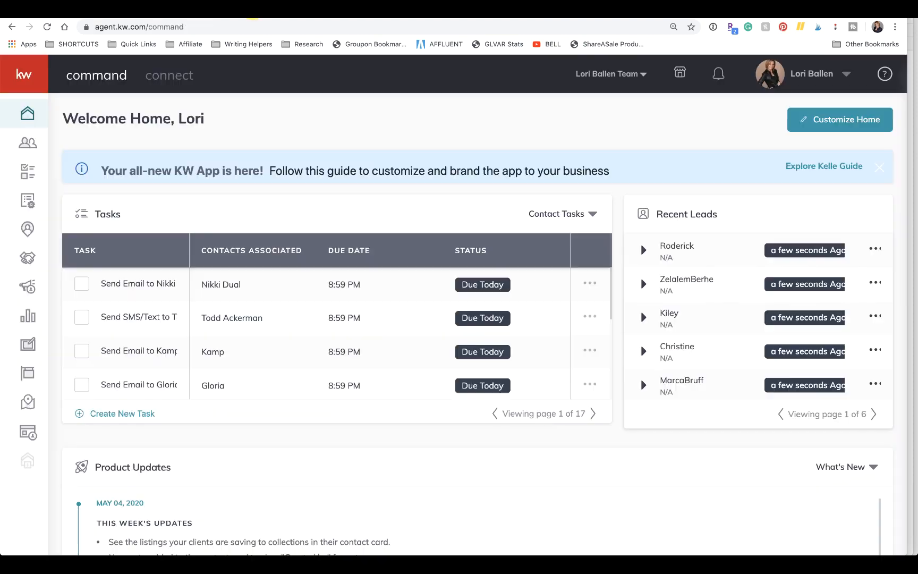
mouse_move(436, 132)
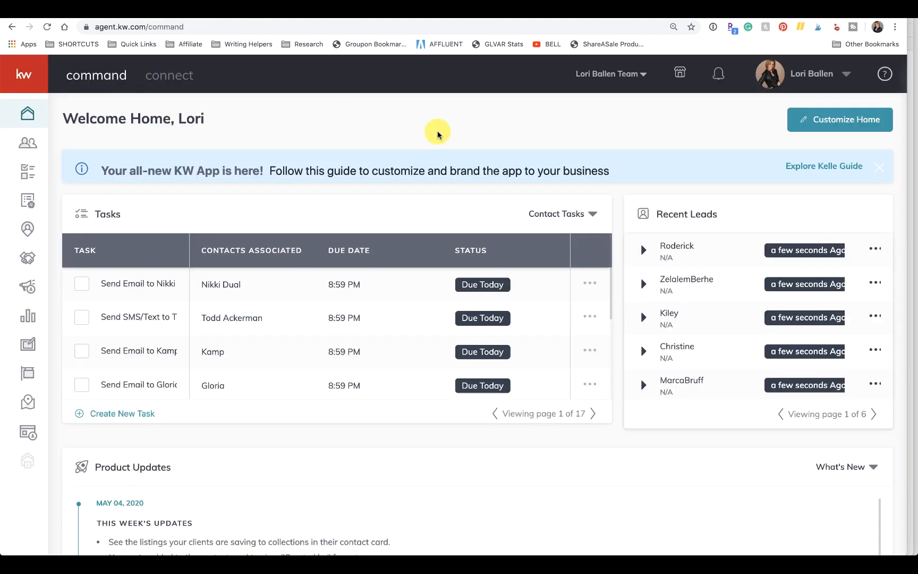
mouse_move(824, 174)
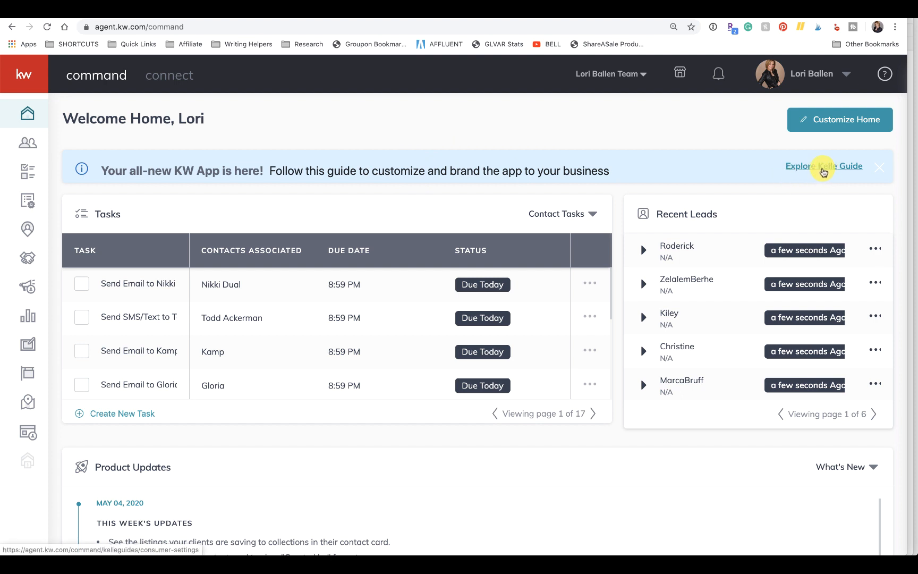
mouse_move(86, 170)
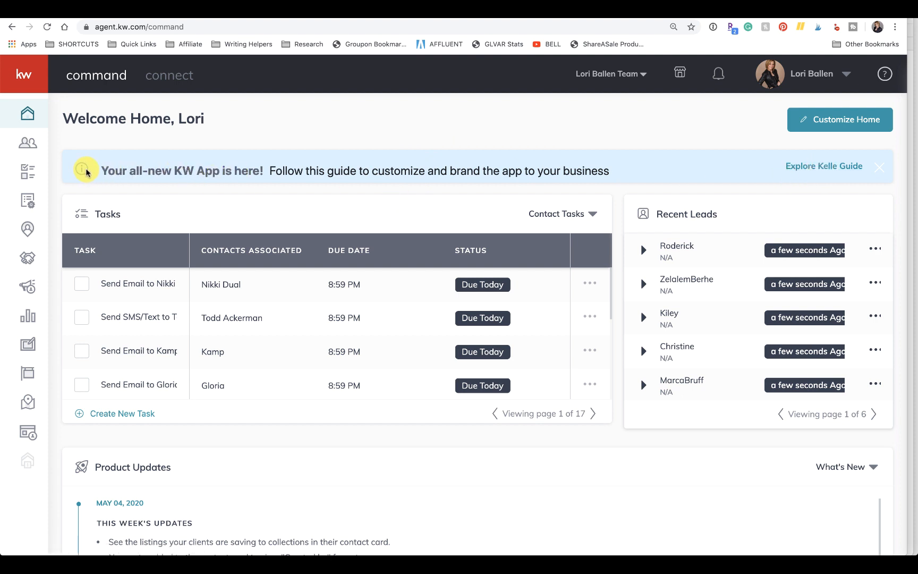
mouse_move(552, 176)
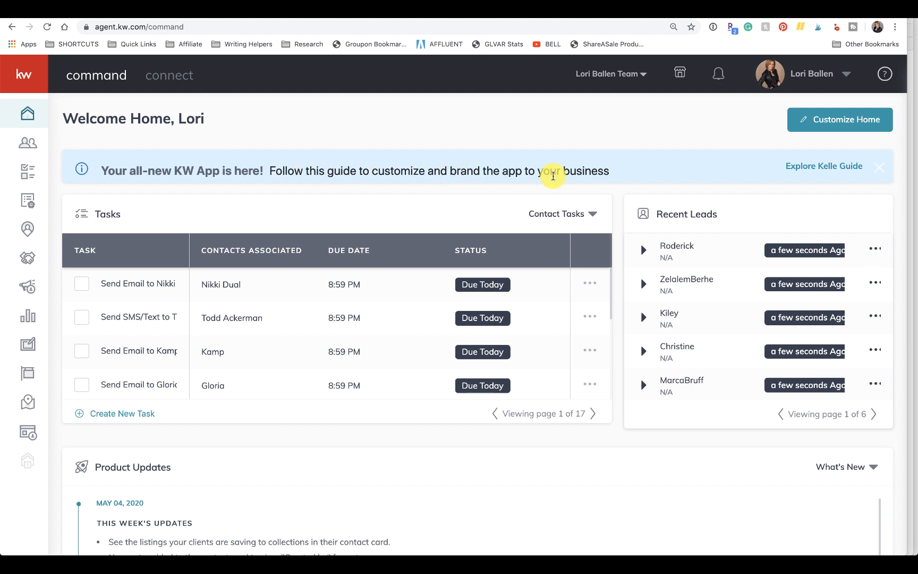
- Open the Explore Kelle Guide link from the 'Your all-new KW App is here!' banner
left_click(822, 165)
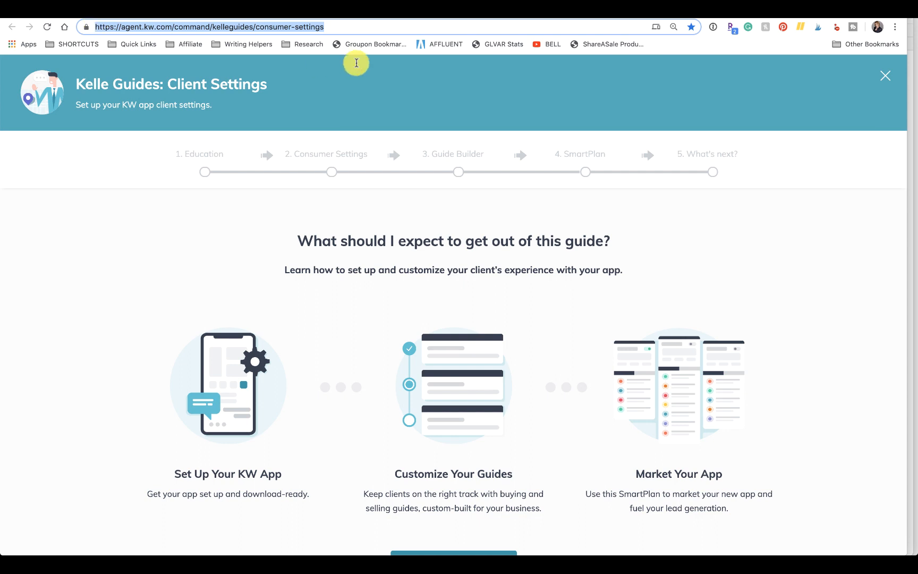
mouse_move(374, 43)
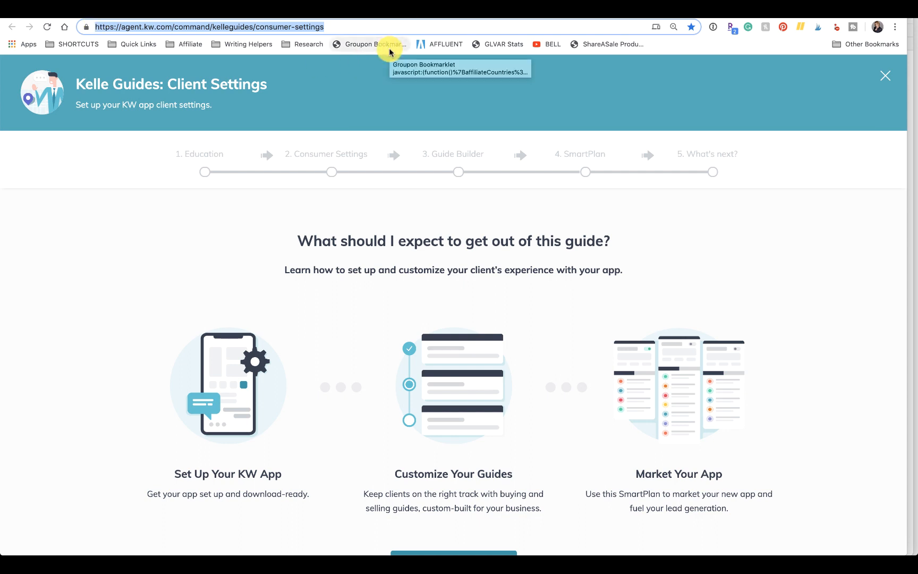
mouse_move(341, 27)
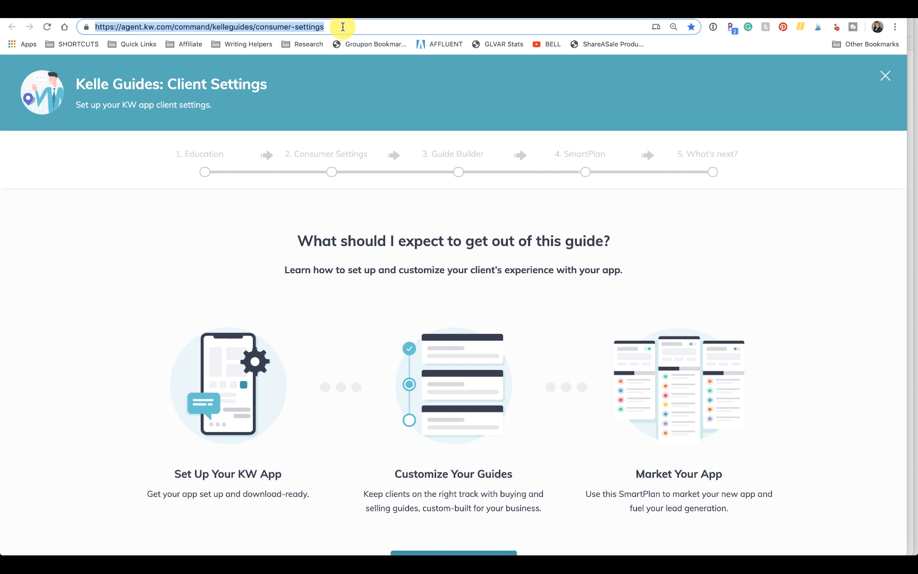
mouse_move(401, 155)
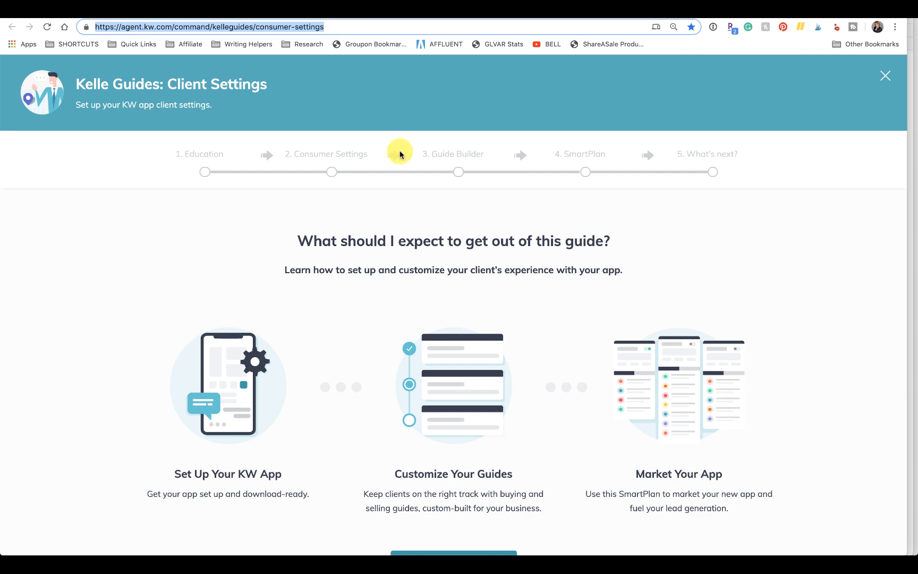
- Start the Kelle Guides: Client Settings walkthrough via Get Started
scroll("down", 3)
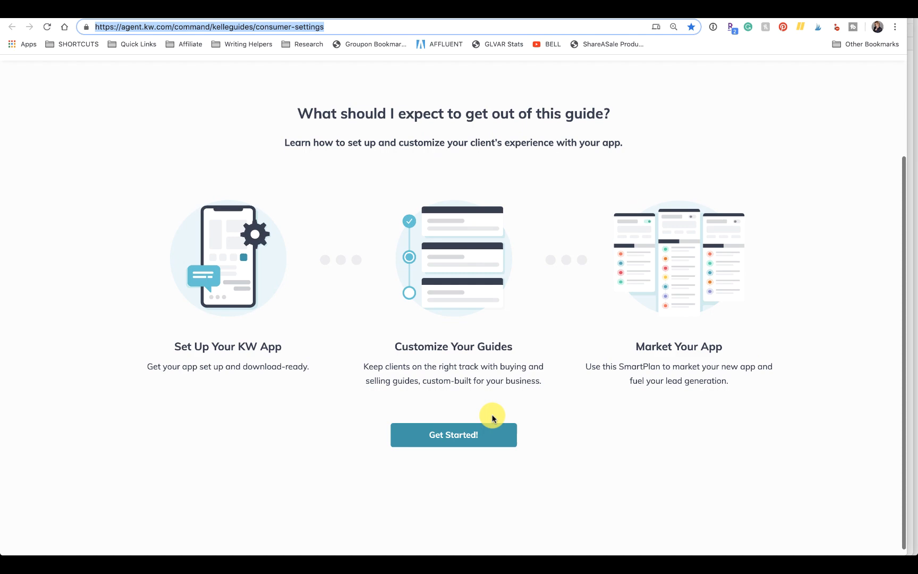
left_click(453, 434)
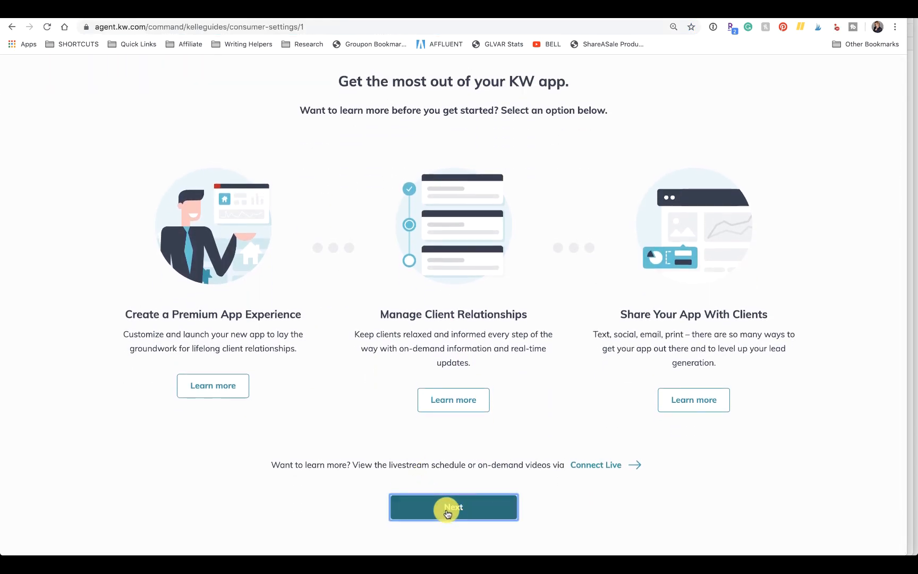
- Begin the client settings setup and copy the KW app download URL from the App URL field
left_click(453, 507)
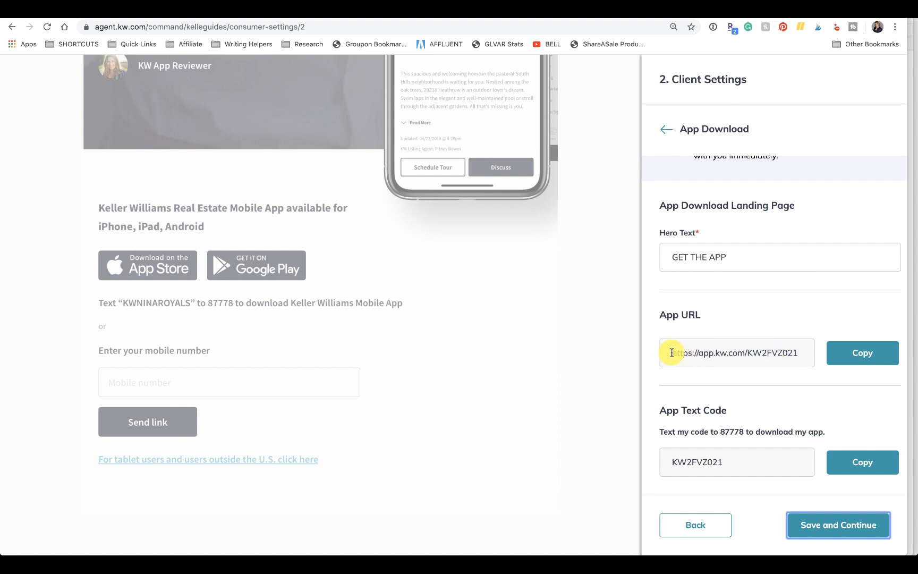
left_click(862, 352)
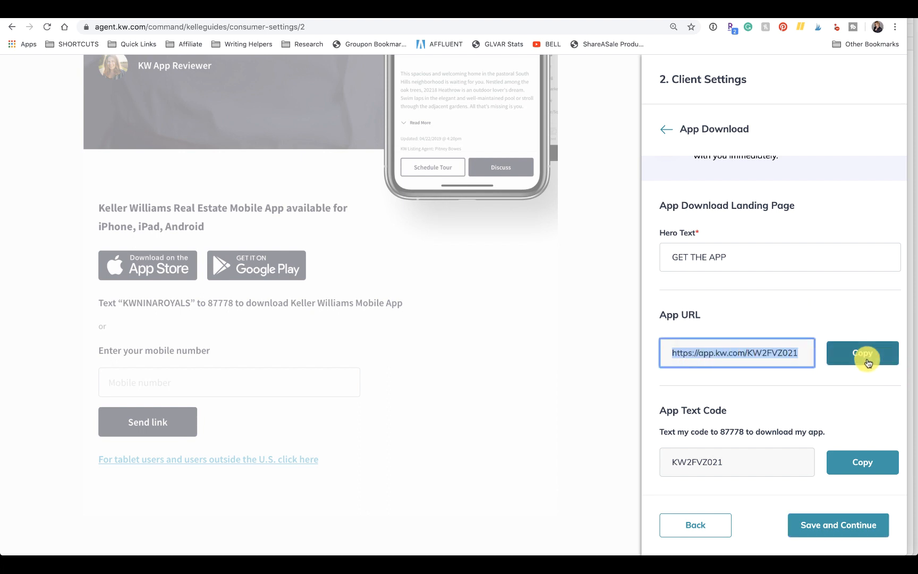
left_click(862, 353)
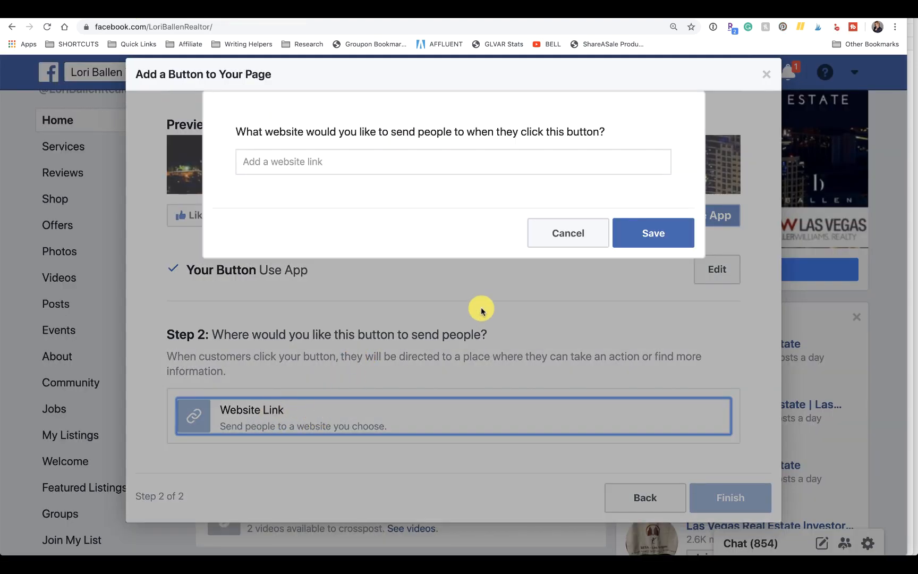
type("https://ballenblogger.com/flower-subscription-box/")
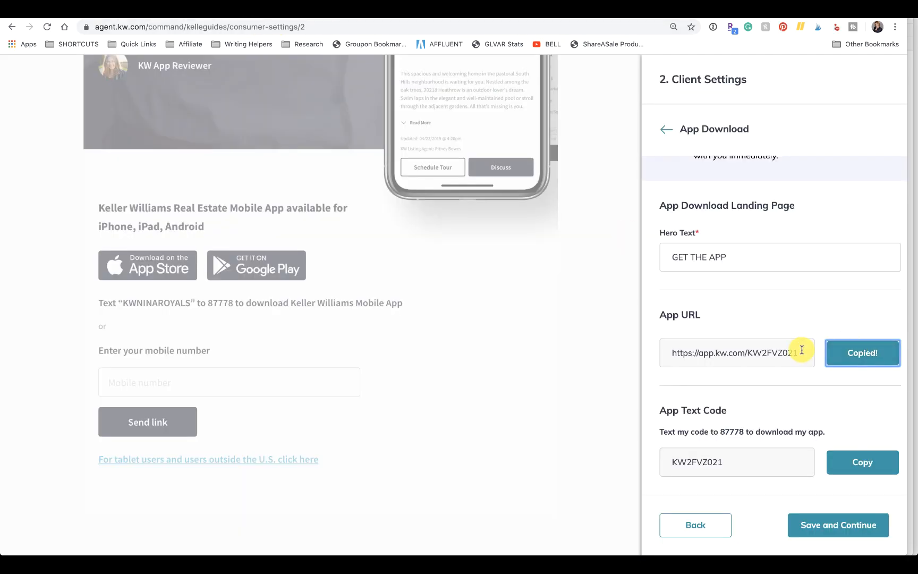
left_click(862, 353)
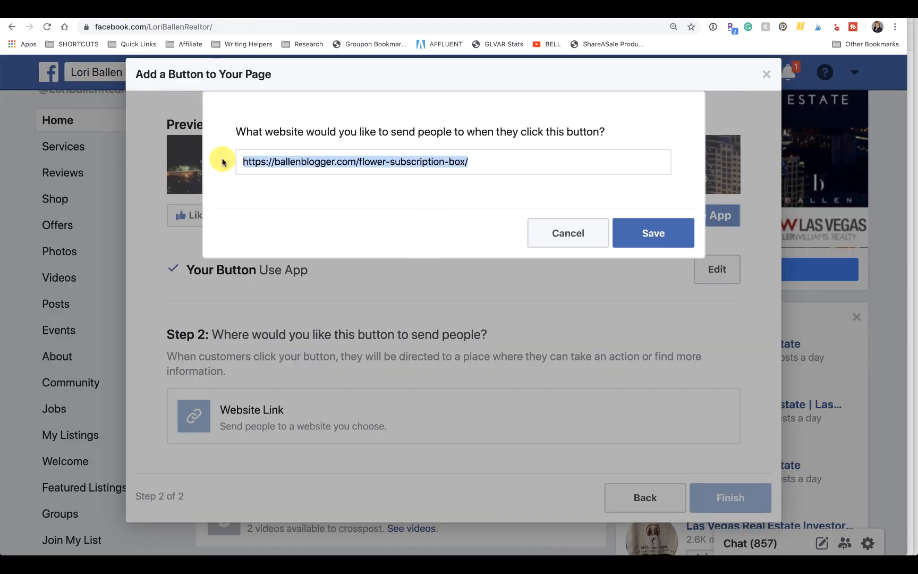
- Save the website link, finish adding the Use App button, then reopen its settings
left_click(652, 233)
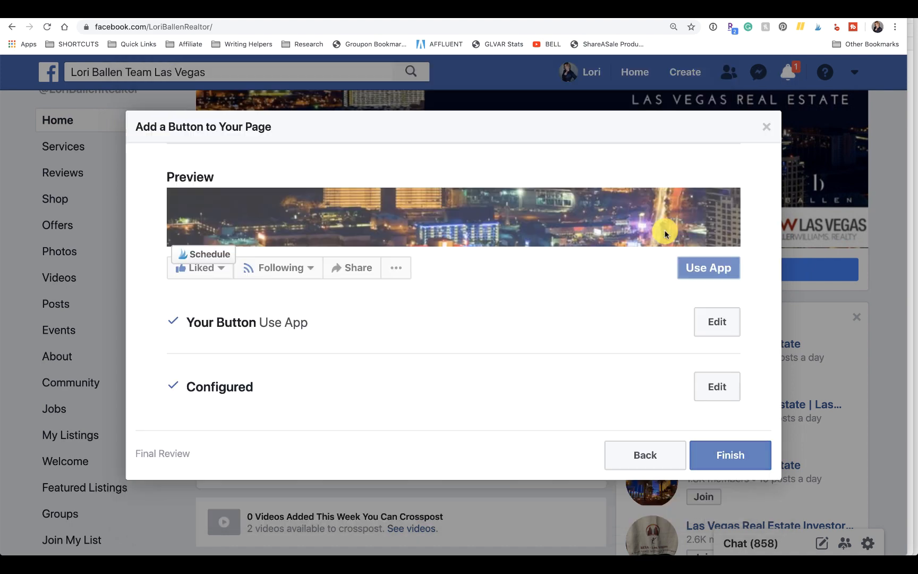
left_click(730, 455)
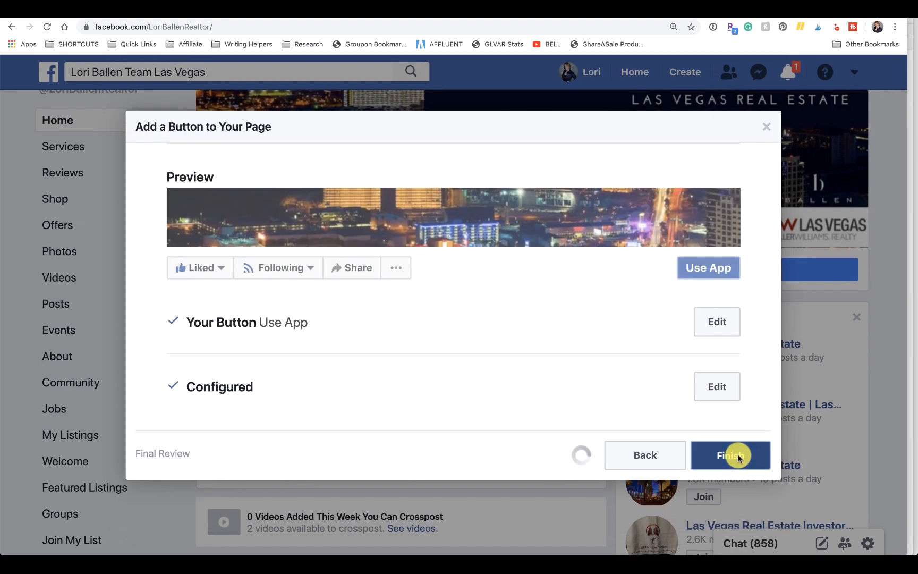
left_click(730, 455)
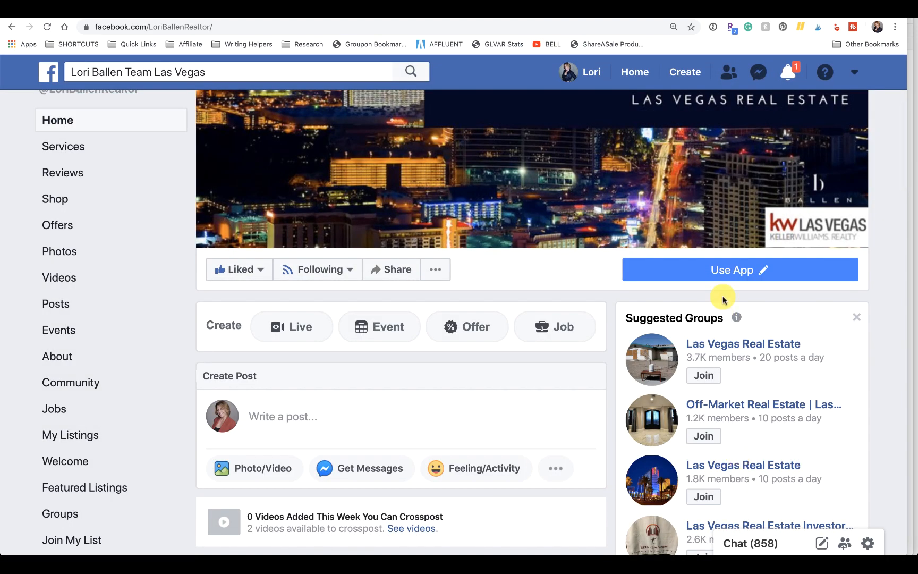
left_click(739, 269)
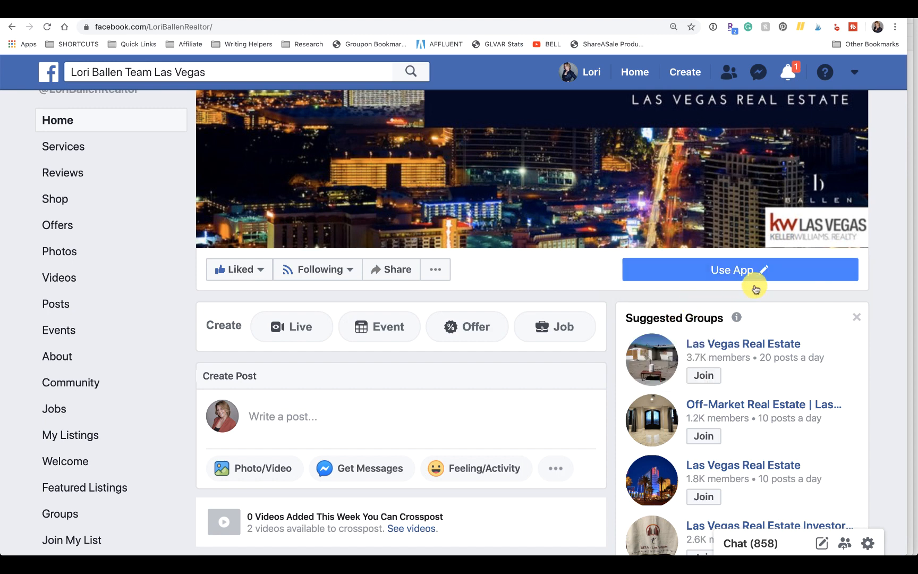
left_click(740, 268)
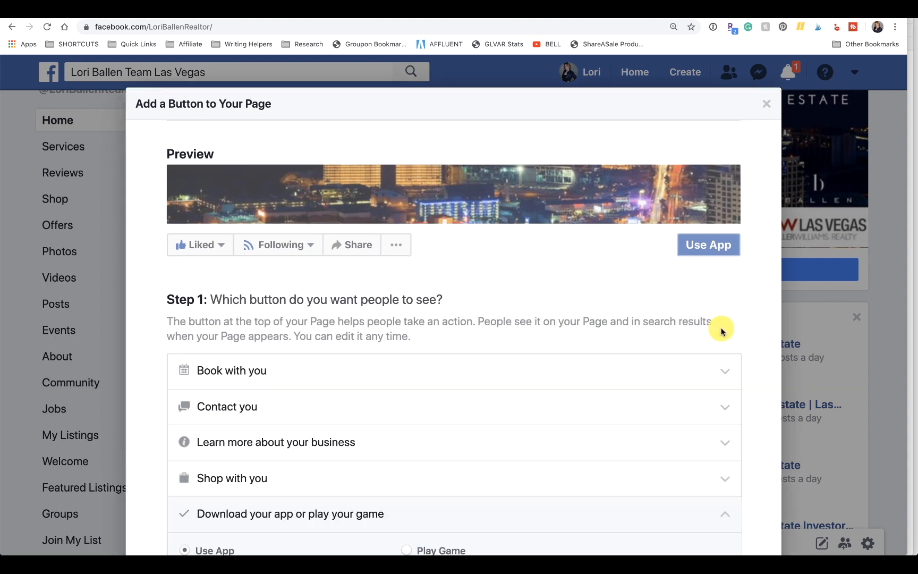
- Confirm Use App again and continue to the website-link destination step
scroll("down", 3)
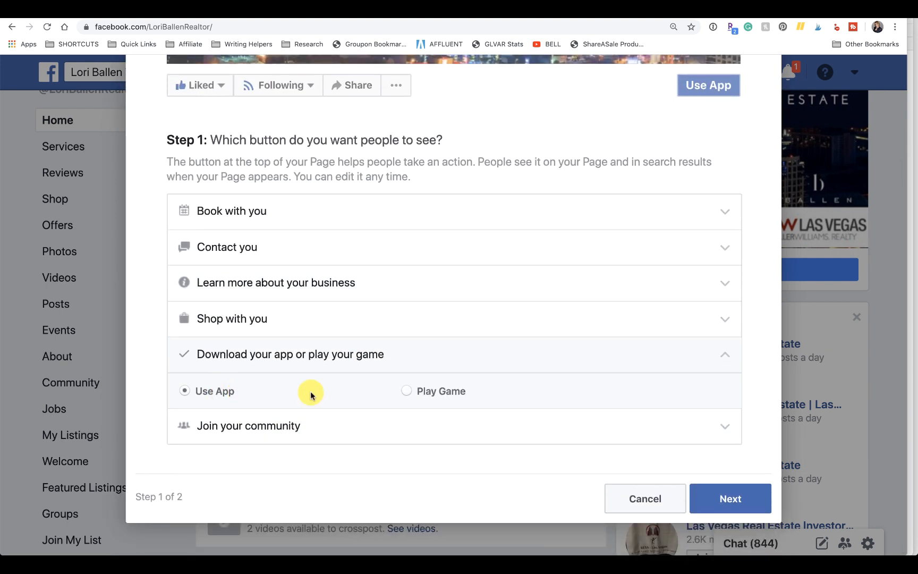
left_click(729, 498)
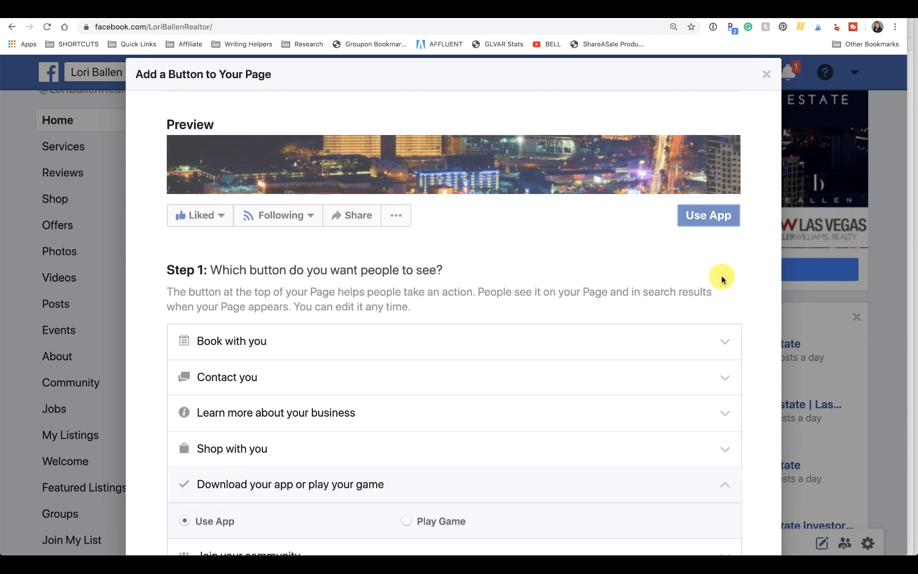
scroll("down", 3)
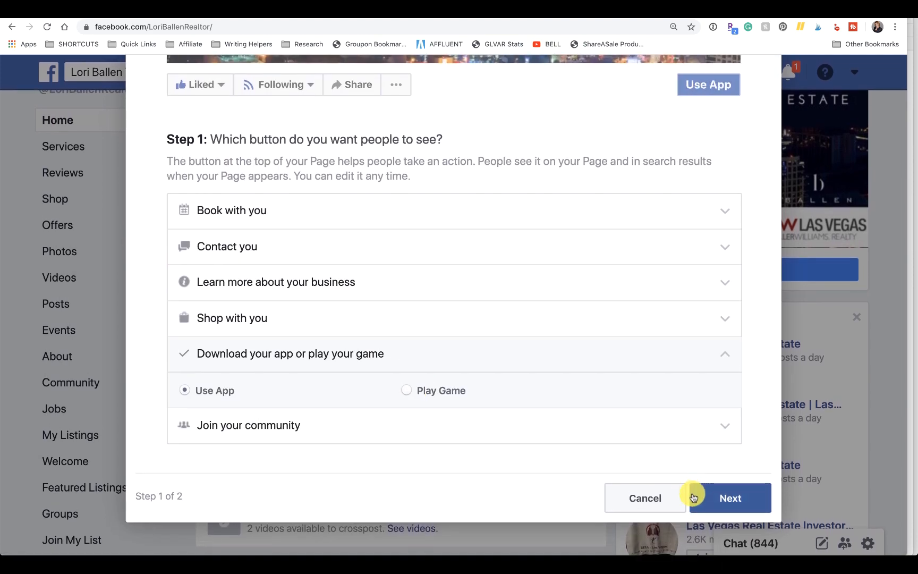
left_click(729, 497)
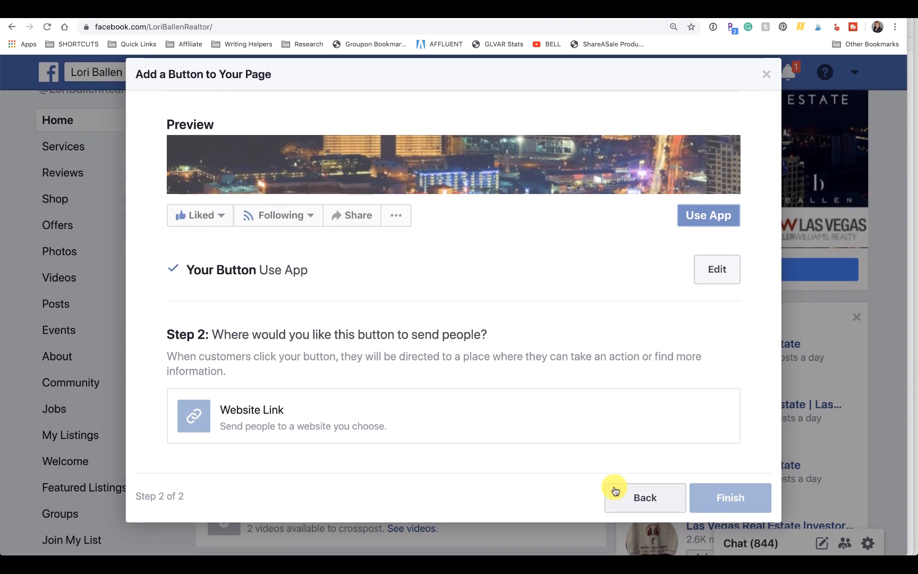
mouse_move(771, 71)
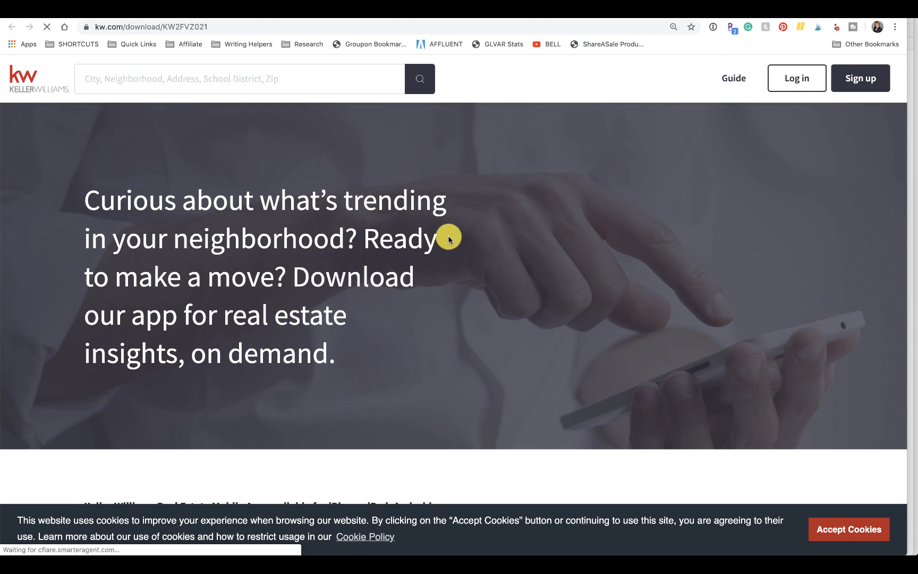
- Scroll through the kw.com/download/KW2FVZ021 page's real-estate insights pitch and app screenshots
scroll("down", 3)
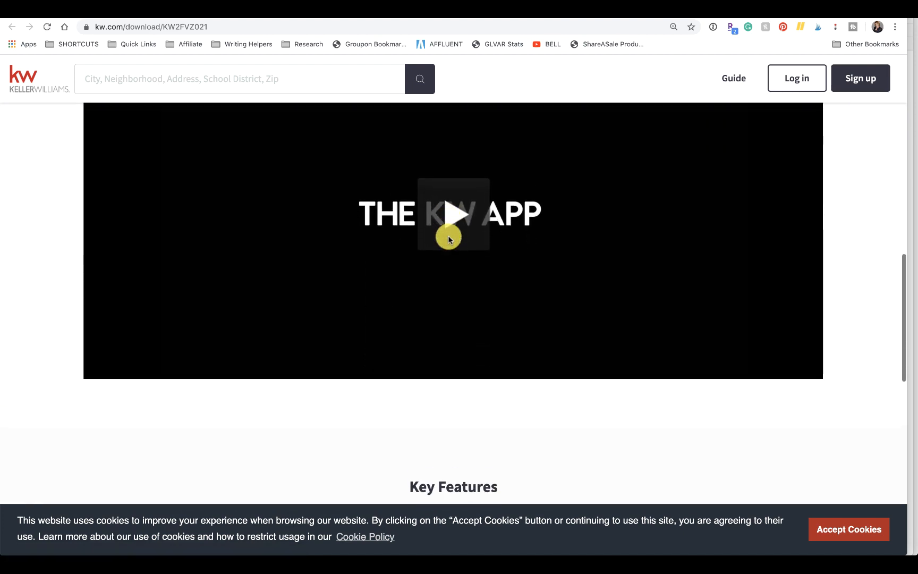
scroll("down", 3)
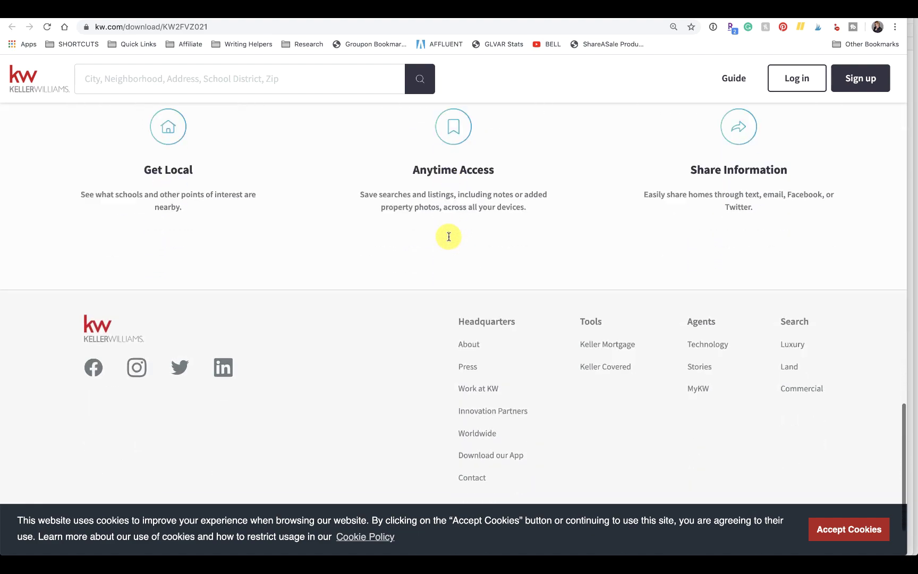
scroll("up", 3)
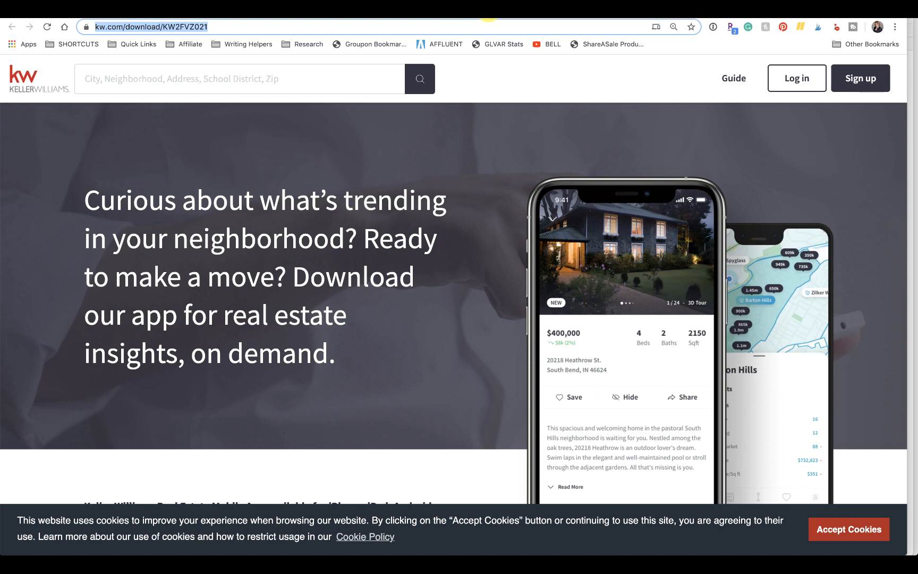
- Return to KW Command and open Site & App Settings from the Consumer sidebar area
left_click(148, 27)
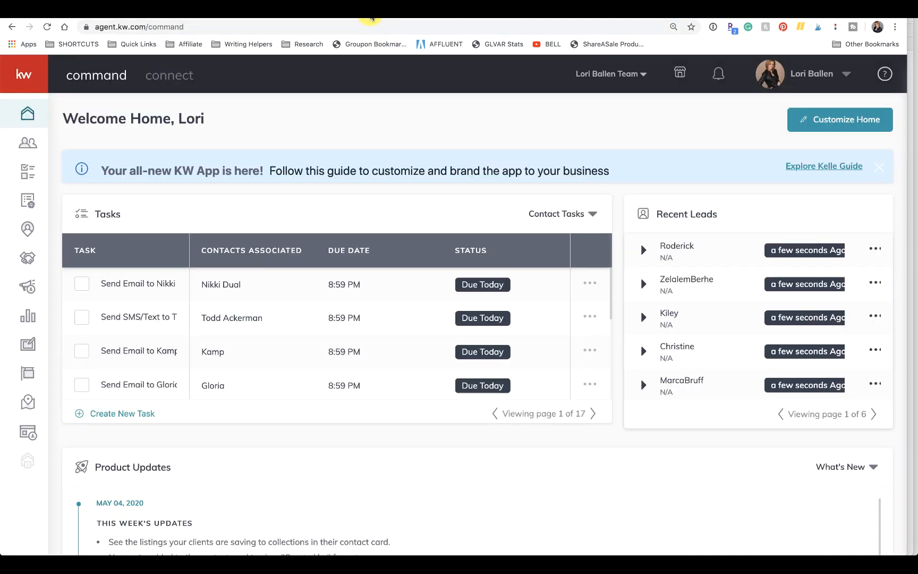
mouse_move(384, 170)
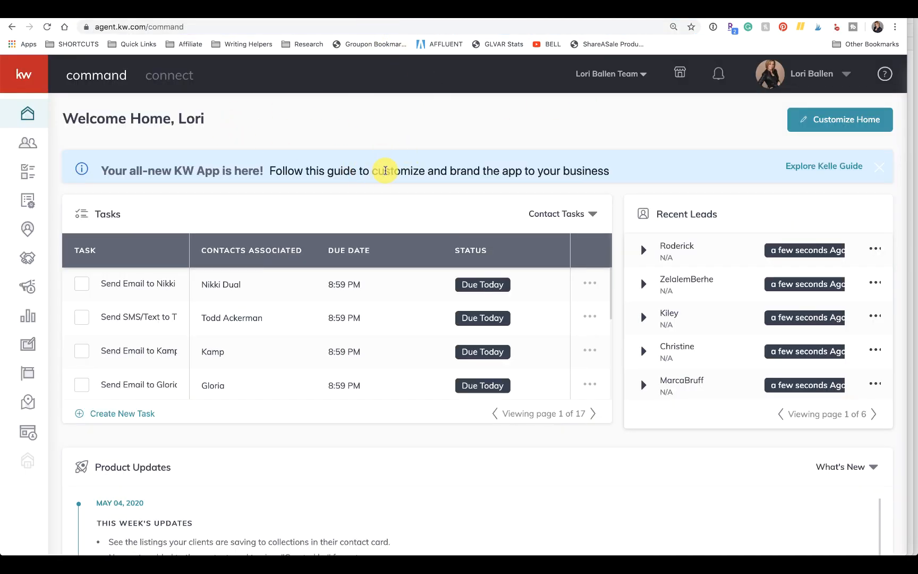
mouse_move(28, 423)
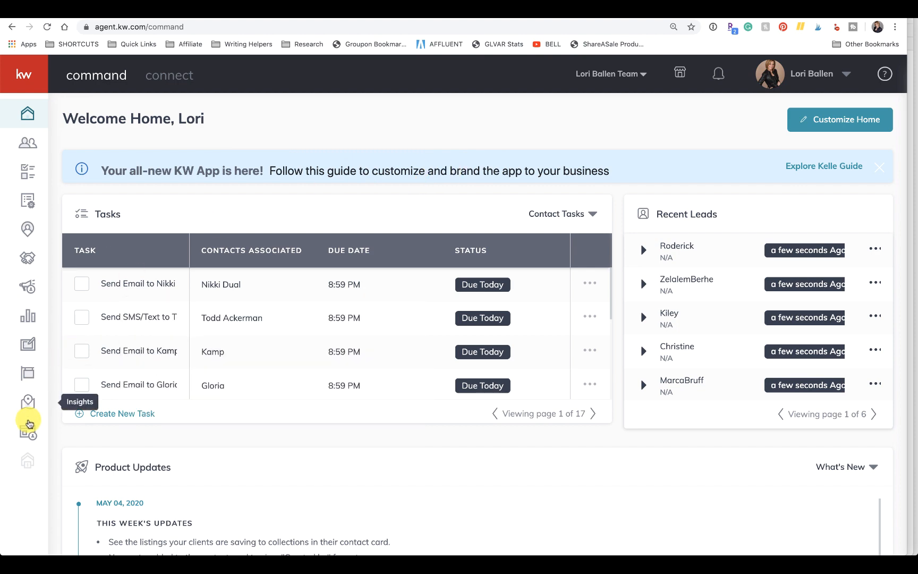
left_click(28, 431)
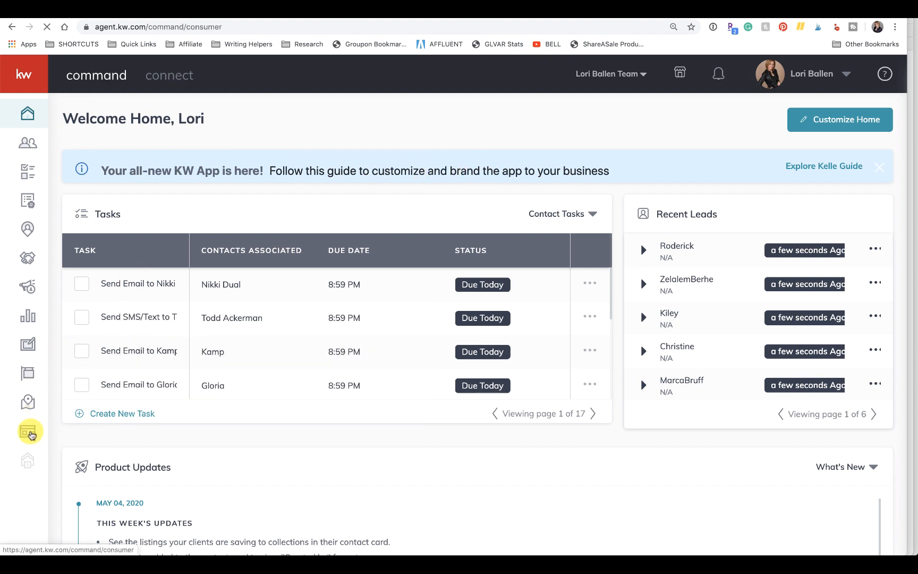
left_click(27, 432)
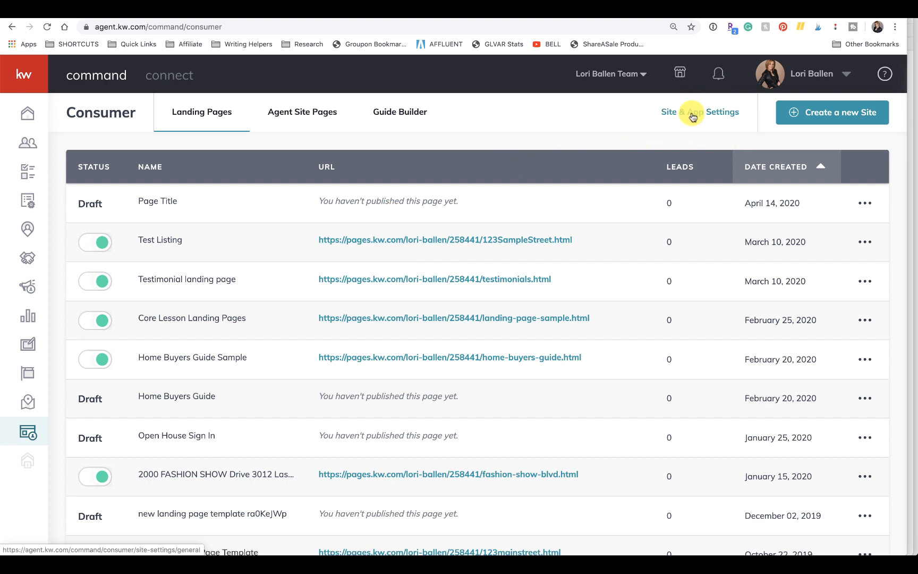
left_click(700, 111)
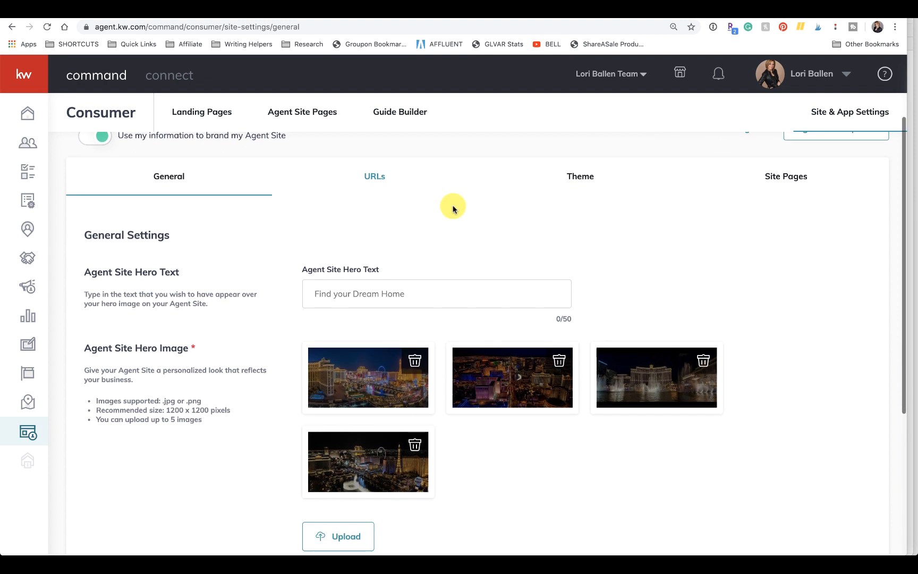
- Look over the General settings' agent site hero images and download app landing page text
scroll("up", 3)
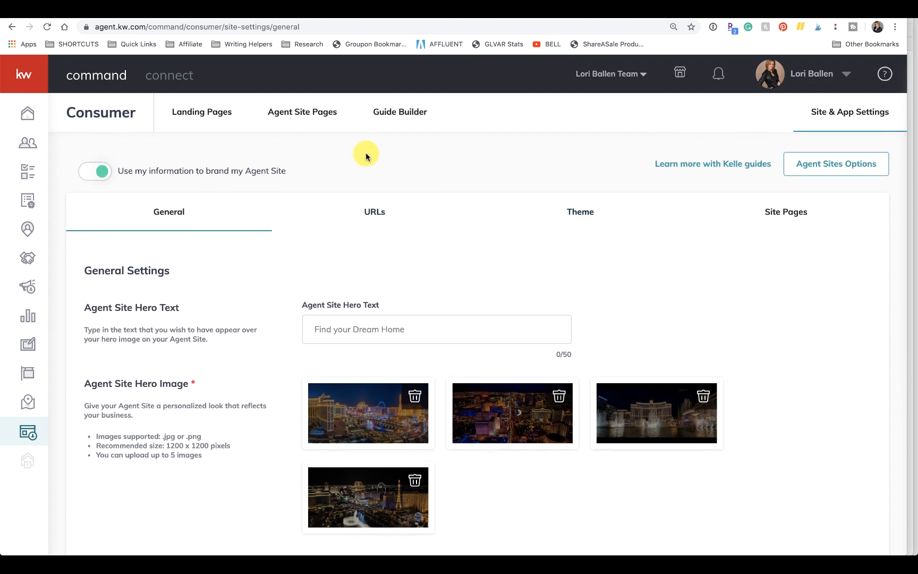
mouse_move(842, 191)
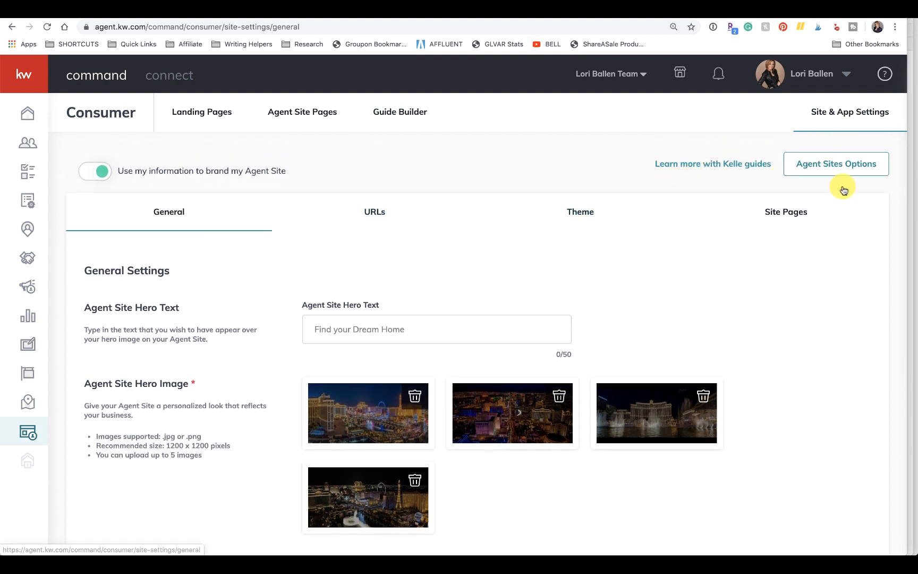
scroll("down", 3)
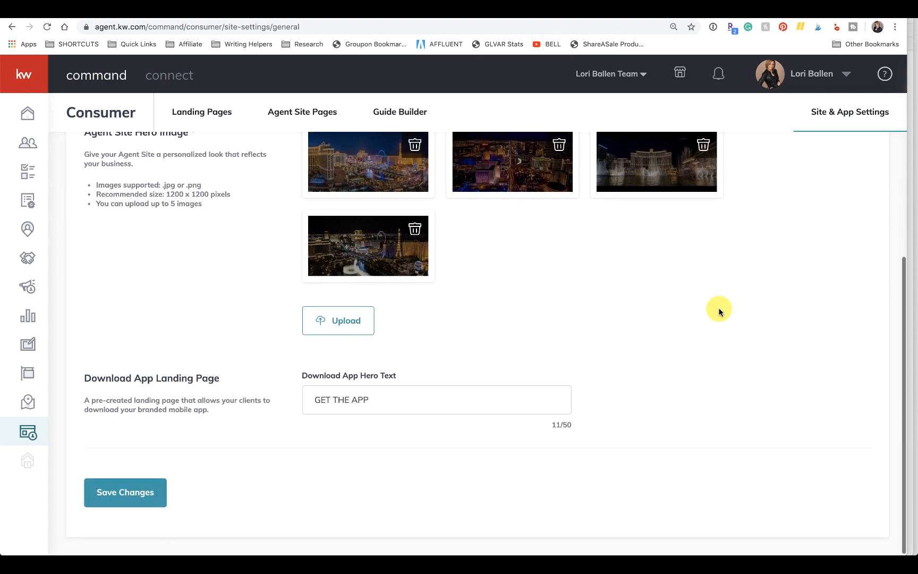
scroll("up", 3)
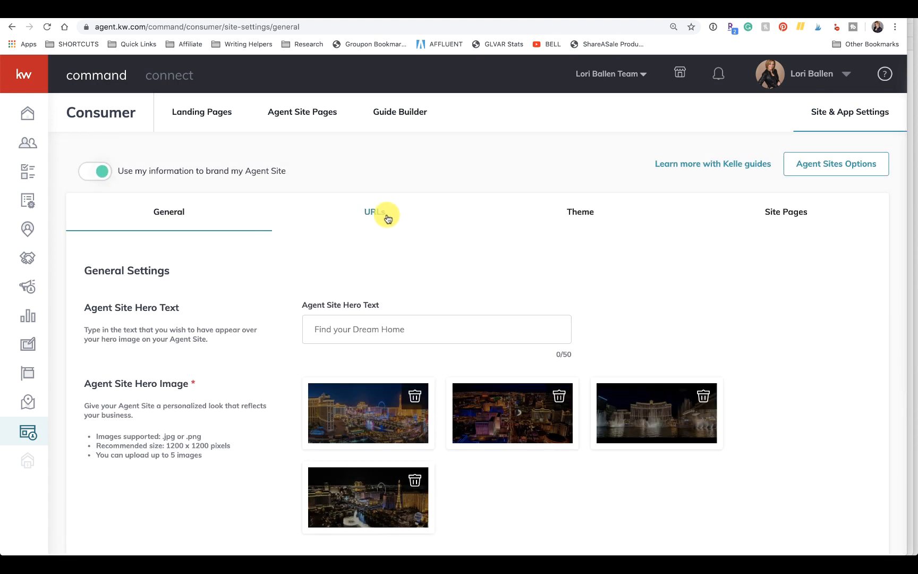
- Show the URLs settings in KW Command and locate the App URL app.kw.com/KW2FVZ021 to copy it
left_click(374, 211)
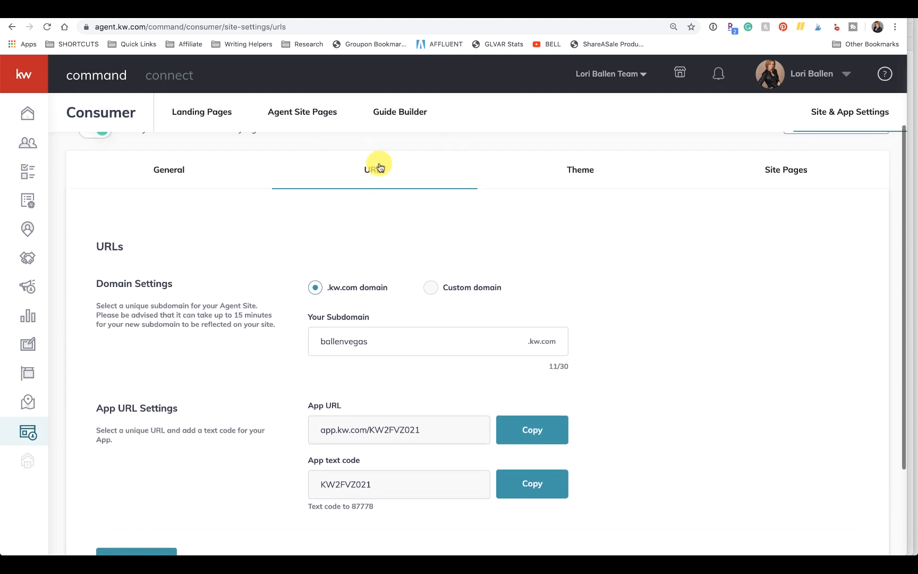
scroll("down", 3)
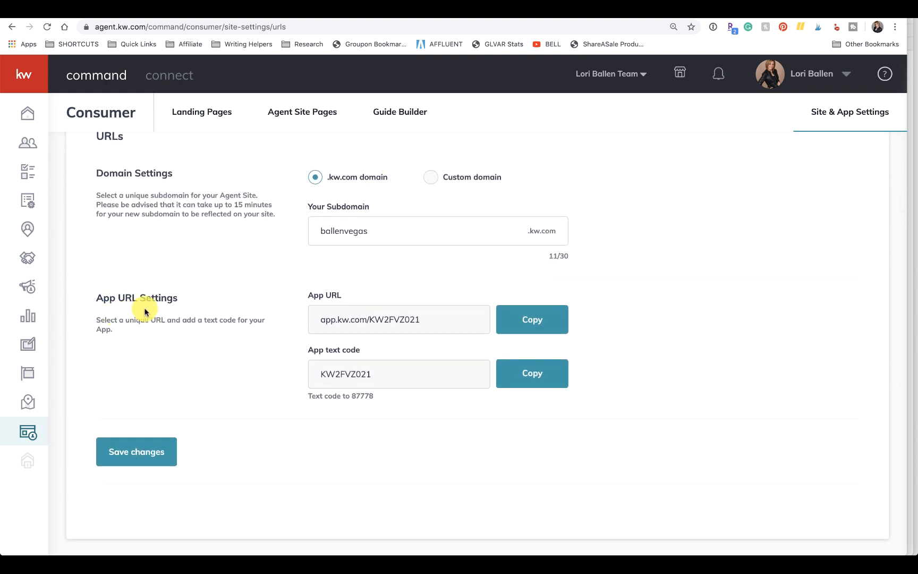
mouse_move(437, 323)
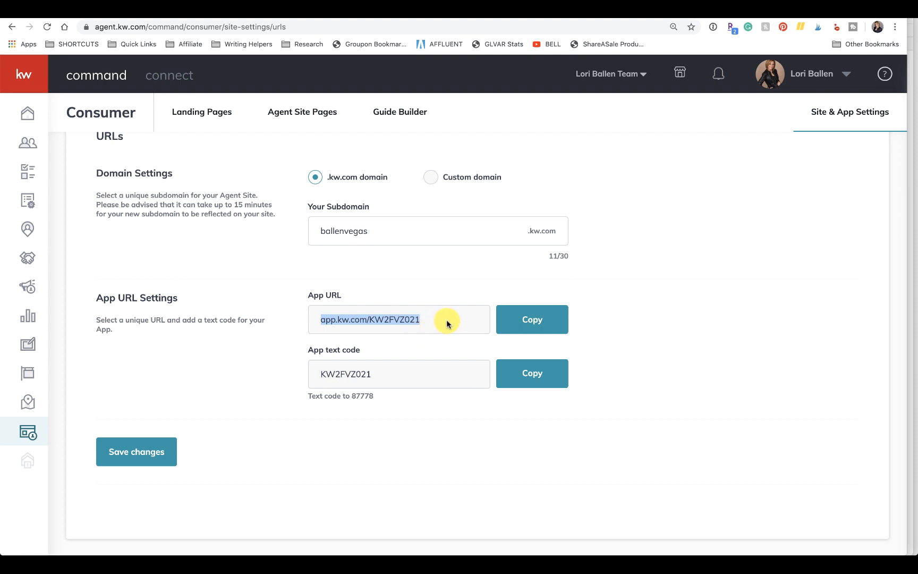
mouse_move(317, 321)
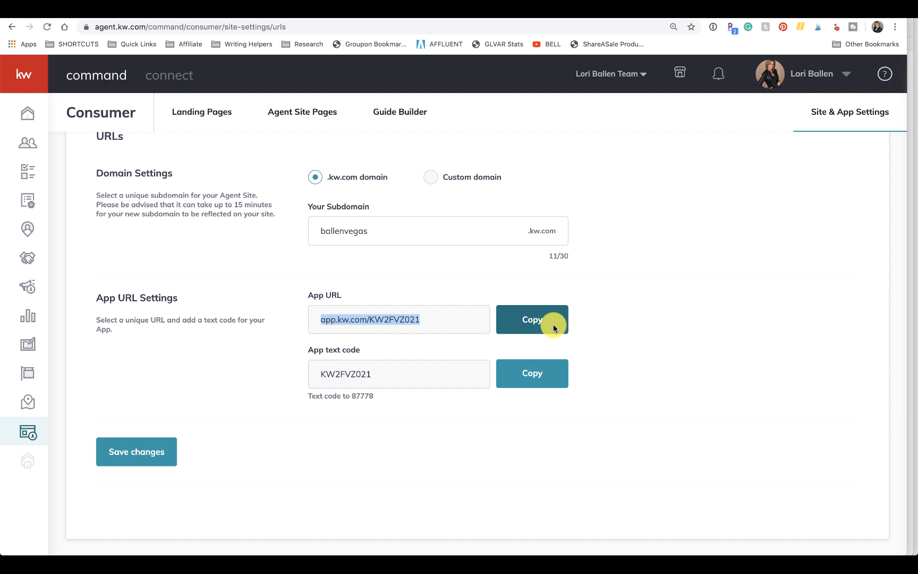
mouse_move(485, 324)
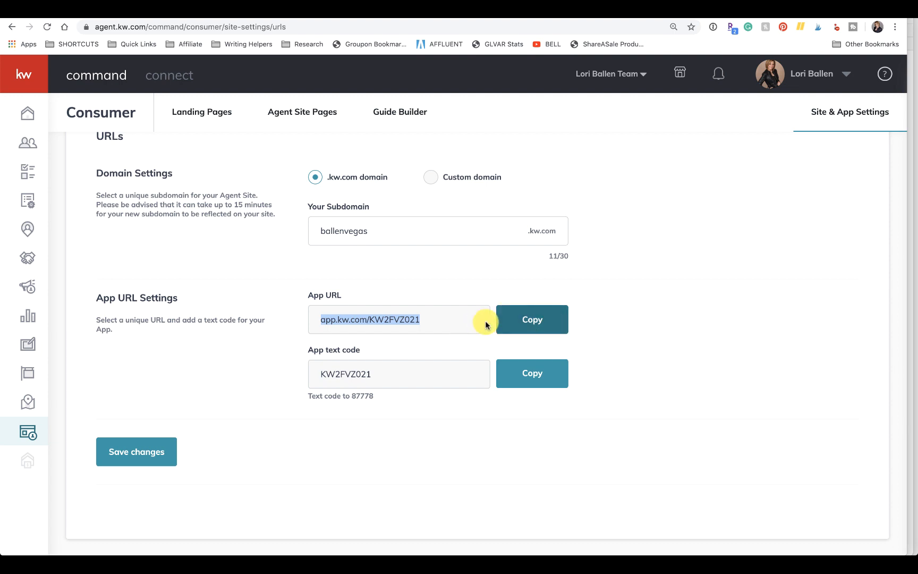
mouse_move(313, 323)
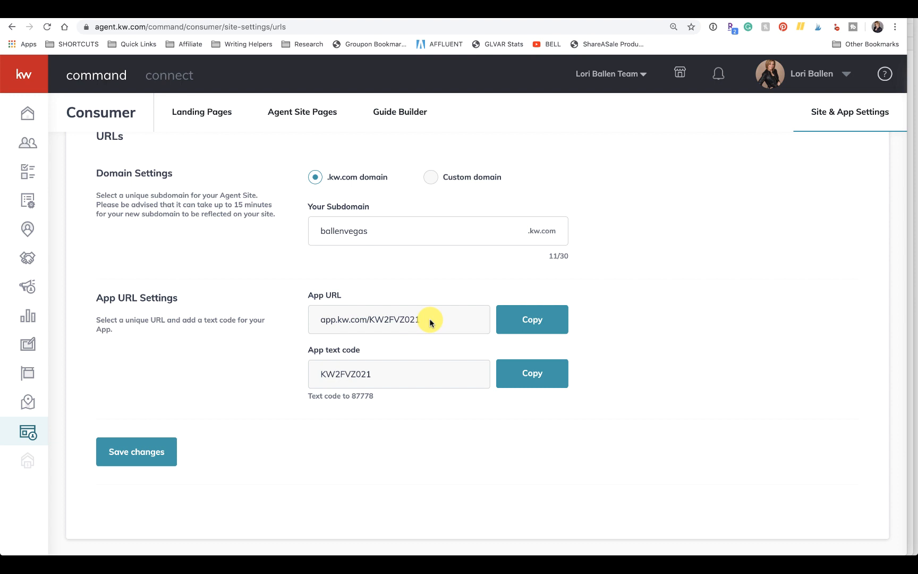
scroll("up", 3)
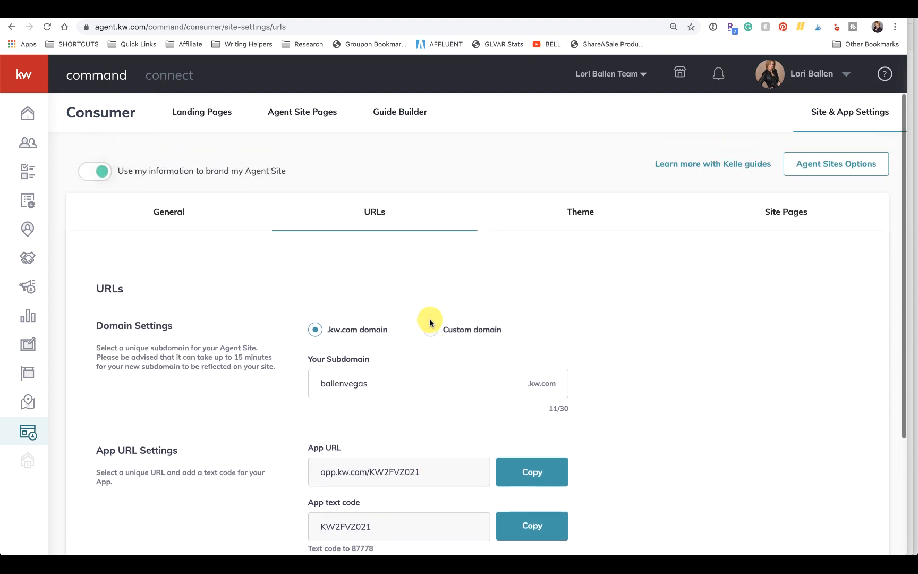
scroll("down", 3)
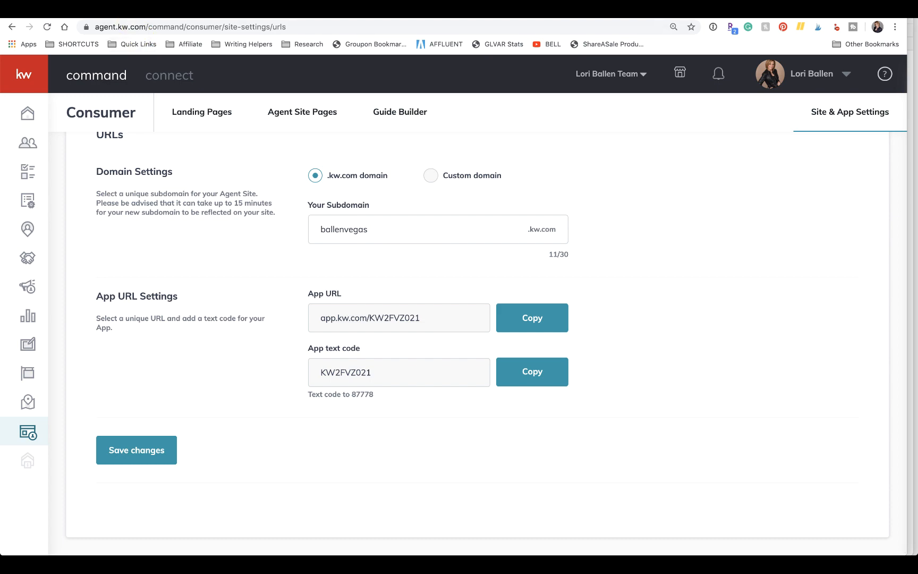